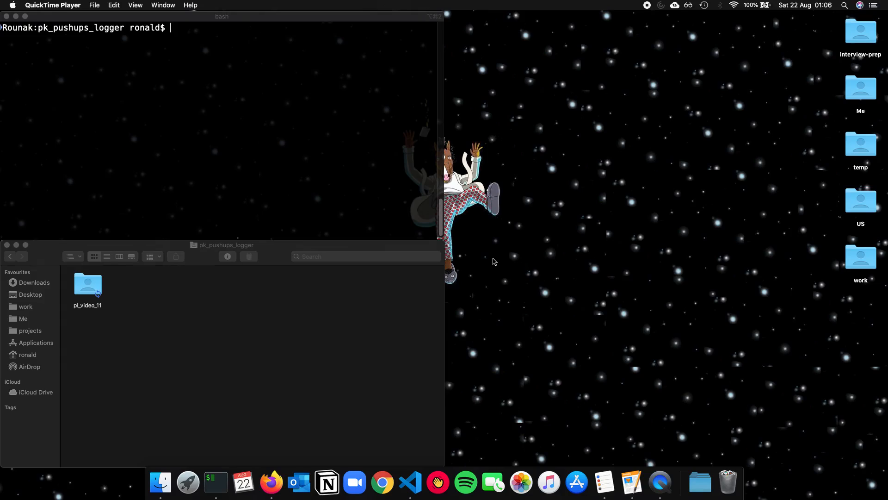
mouse_move(493, 265)
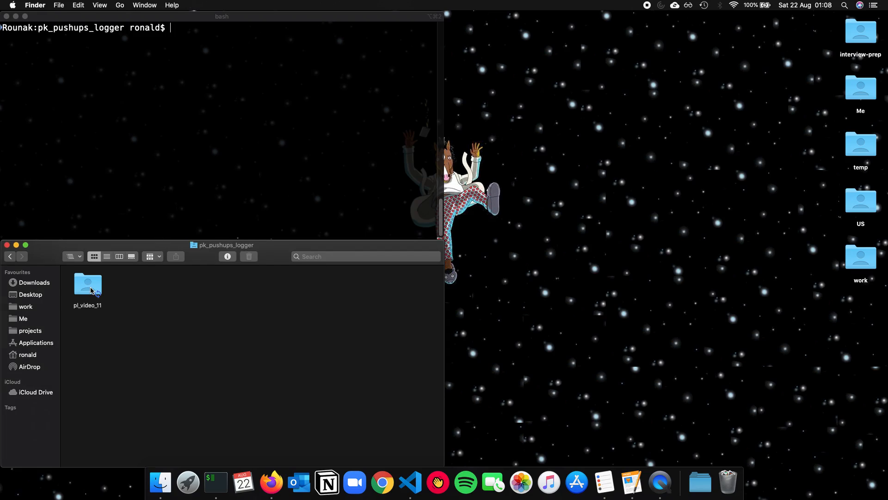
mouse_move(14, 266)
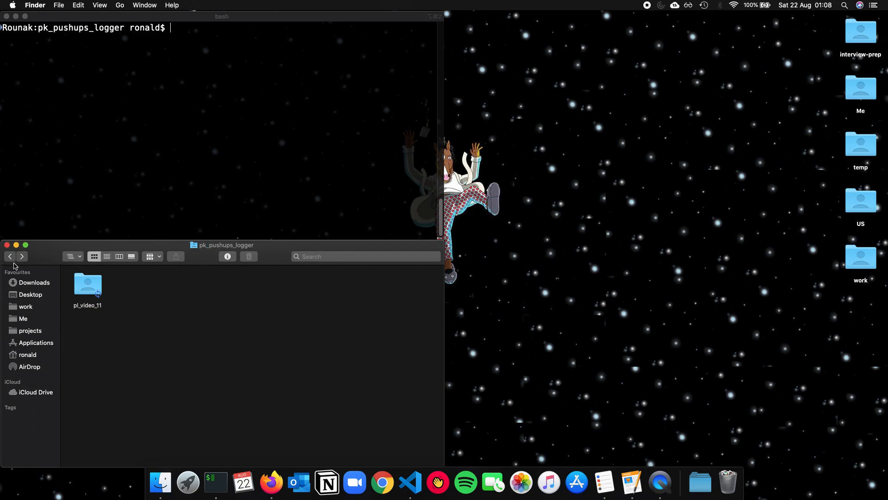
Check the pl_video_11 folder's Python files and rename it to pushups_logger in Finder.
double_click(87, 283)
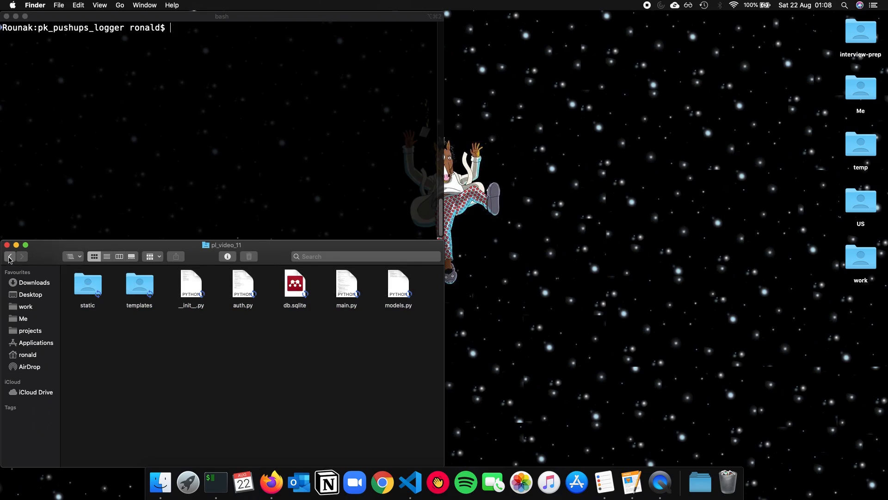
left_click(9, 256)
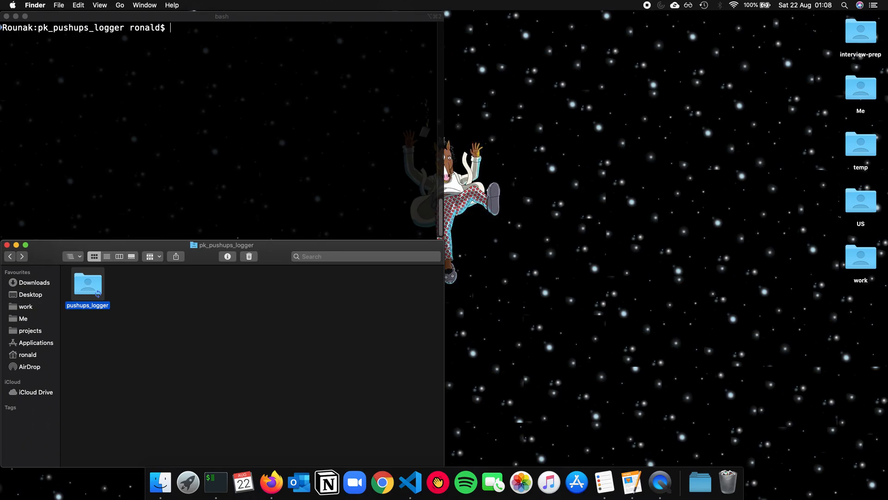
double_click(87, 283)
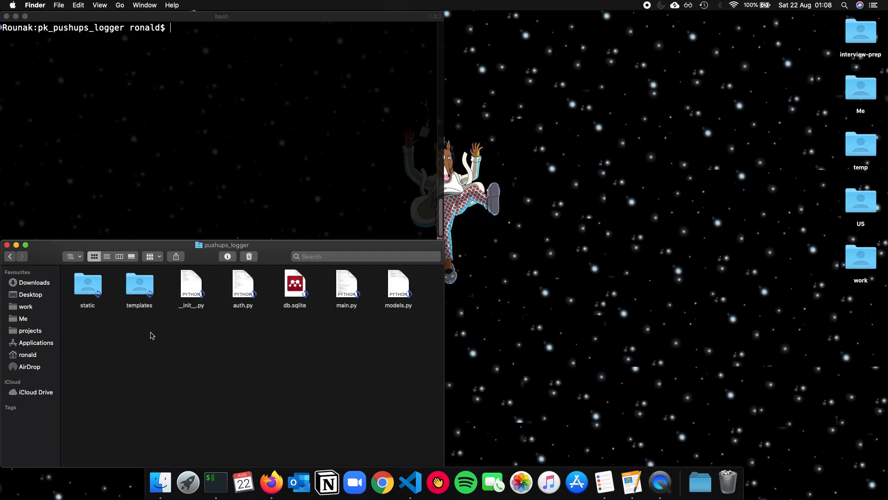
left_click(191, 283)
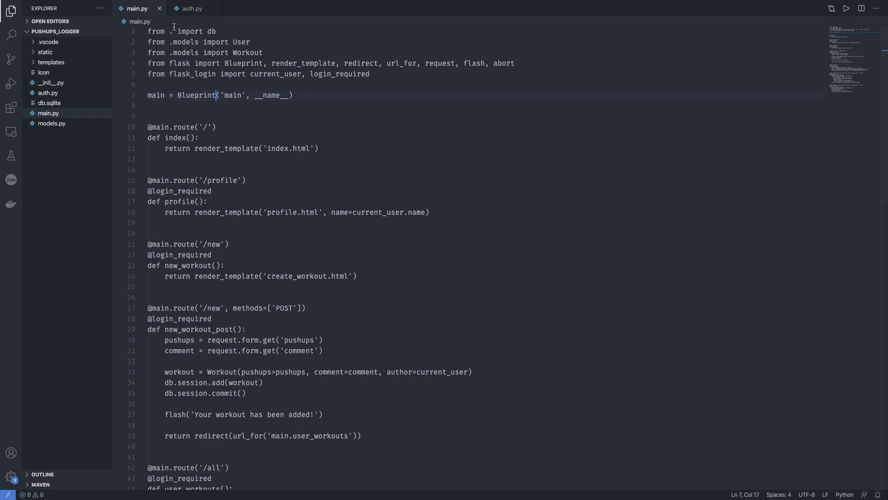
Run `code .` in the terminal to open the pk_pushups_logger folder in VS Code.
left_click(159, 8)
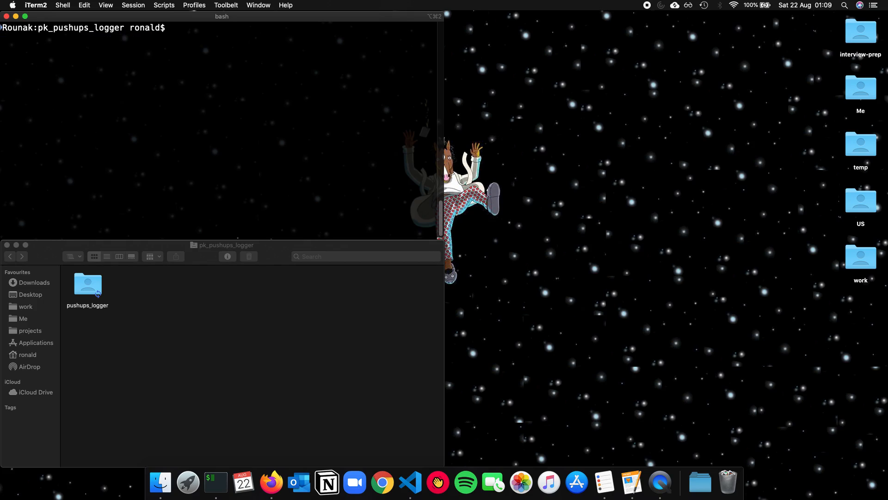
type("code .")
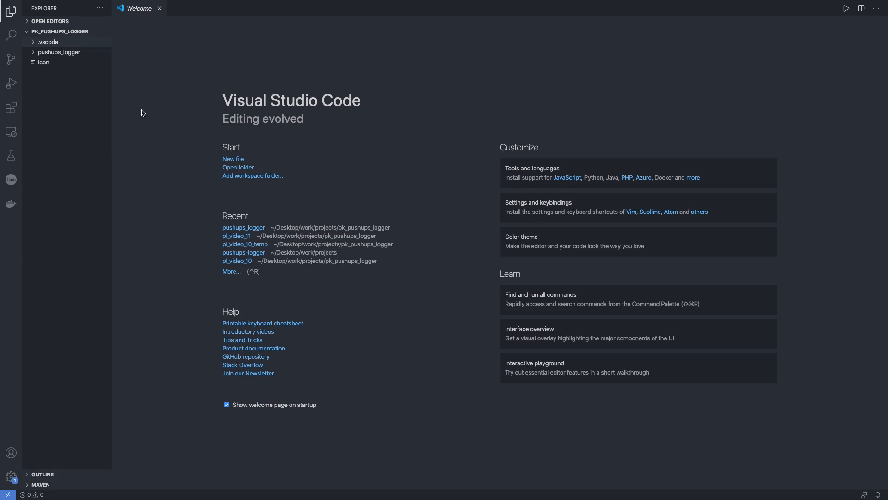
Delete the stray top-level Icon file from the pk_pushups_logger project.
right_click(43, 52)
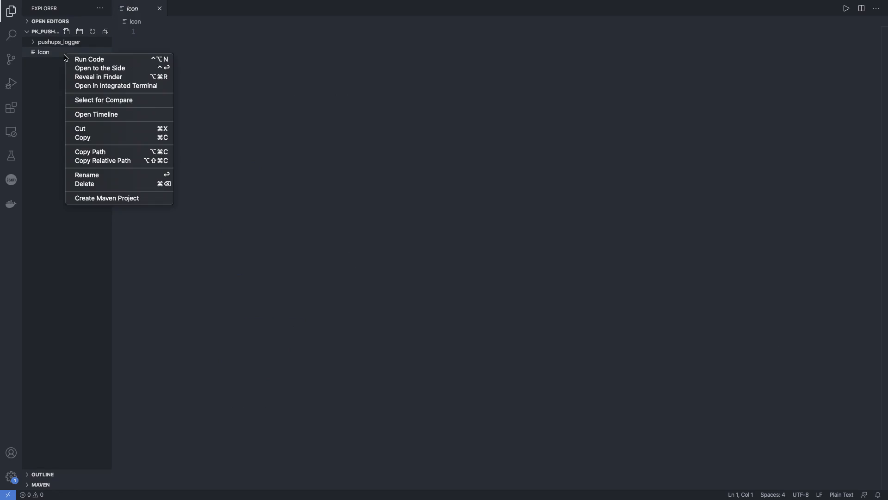
left_click(421, 173)
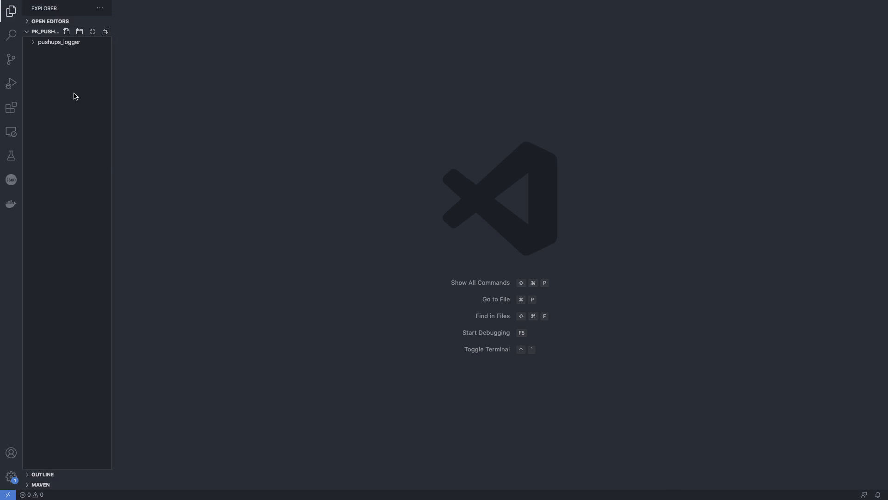
left_click(59, 42)
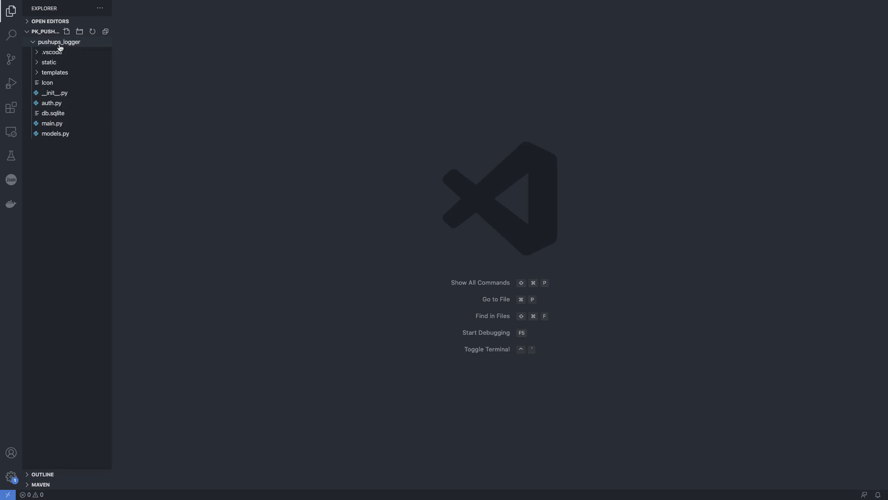
left_click(58, 42)
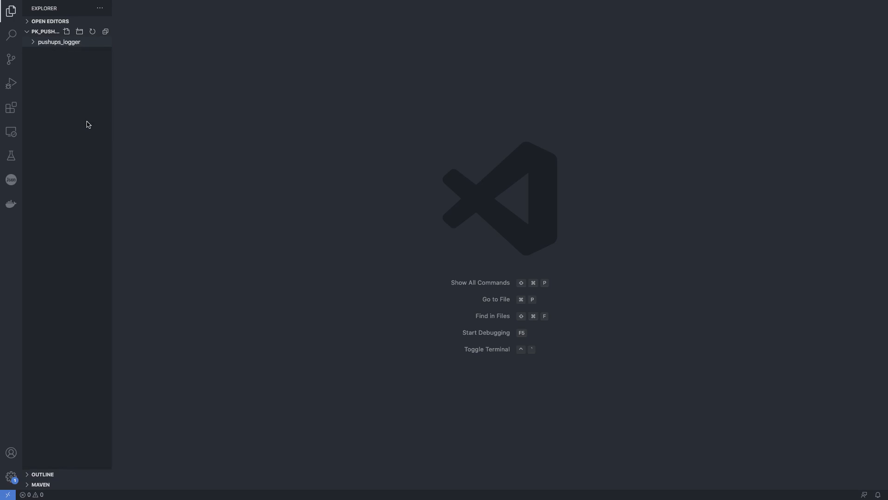
mouse_move(82, 129)
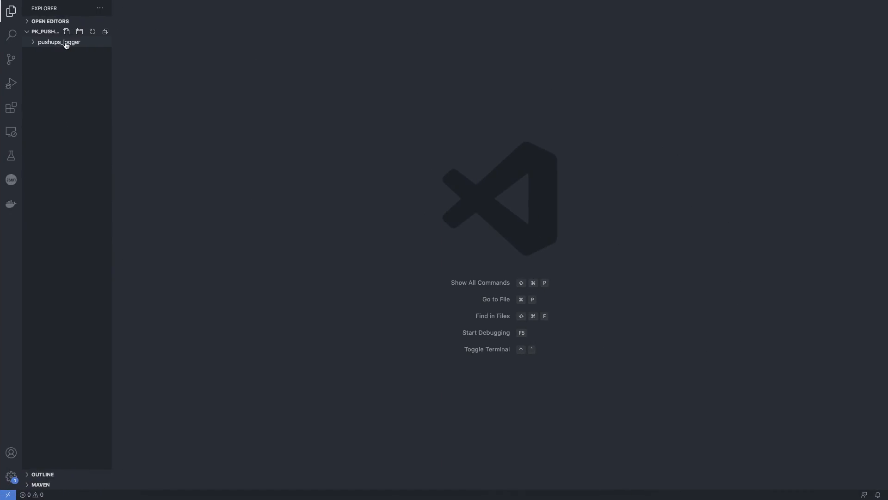
mouse_move(83, 99)
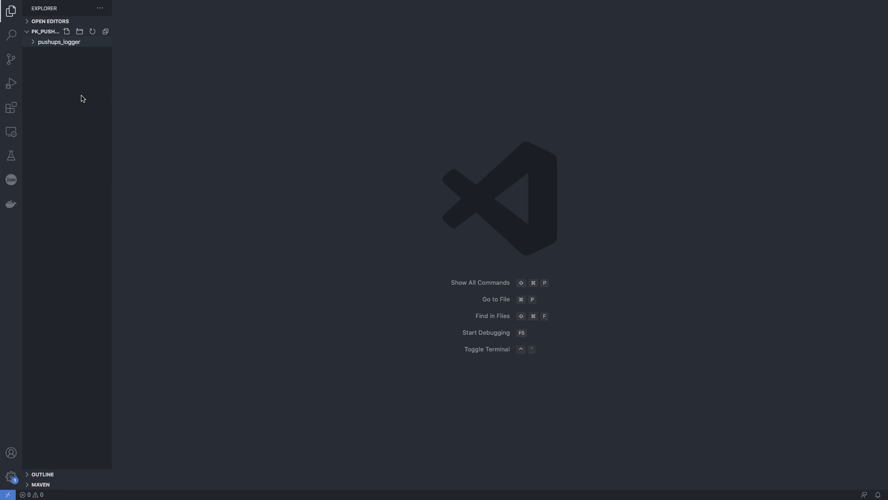
Review the pushups_logger package's __init__.py and main.py Flask code.
left_click(59, 42)
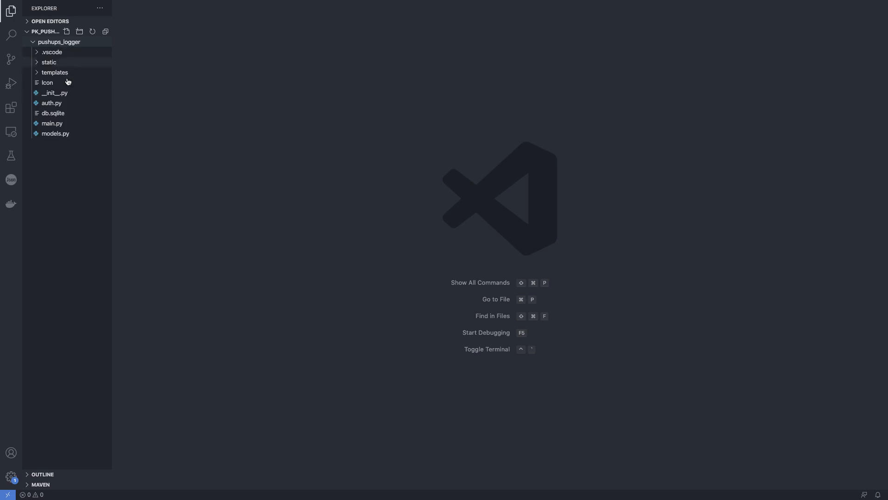
left_click(54, 93)
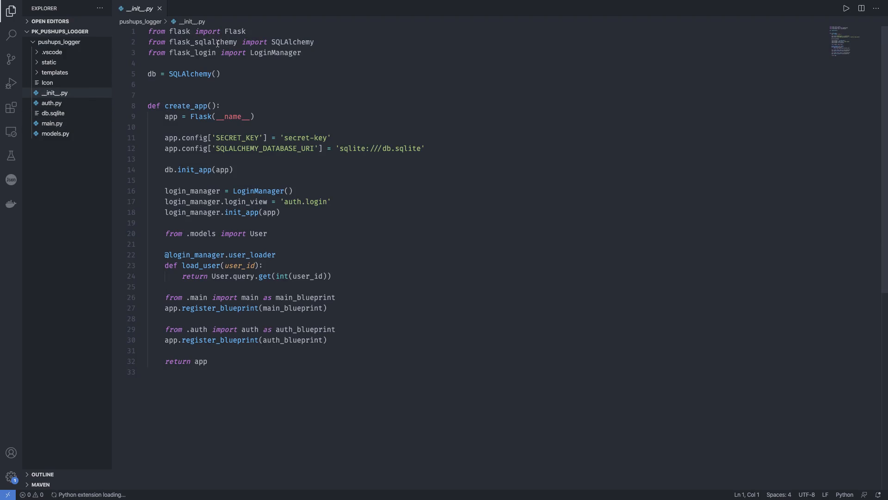
left_click(52, 123)
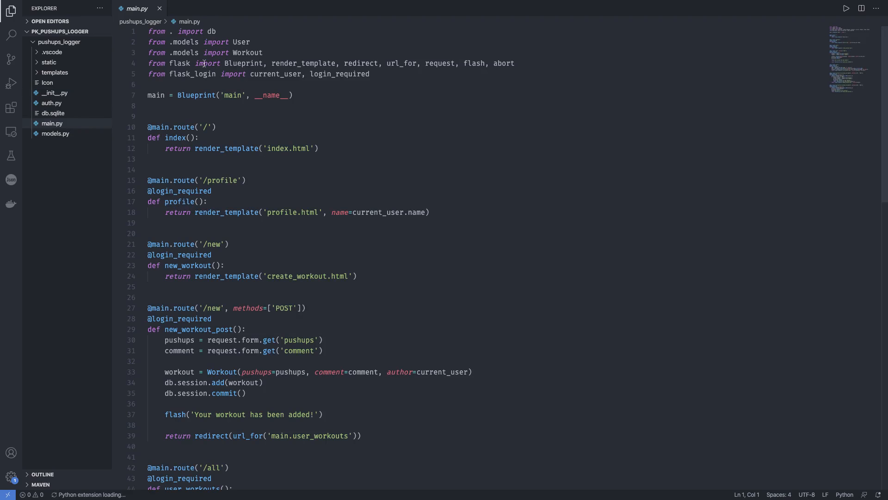
mouse_move(66, 107)
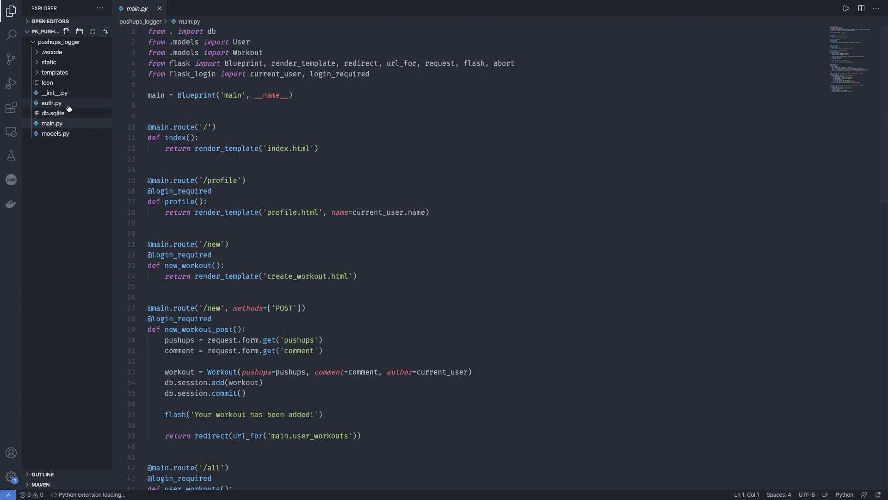
left_click(51, 103)
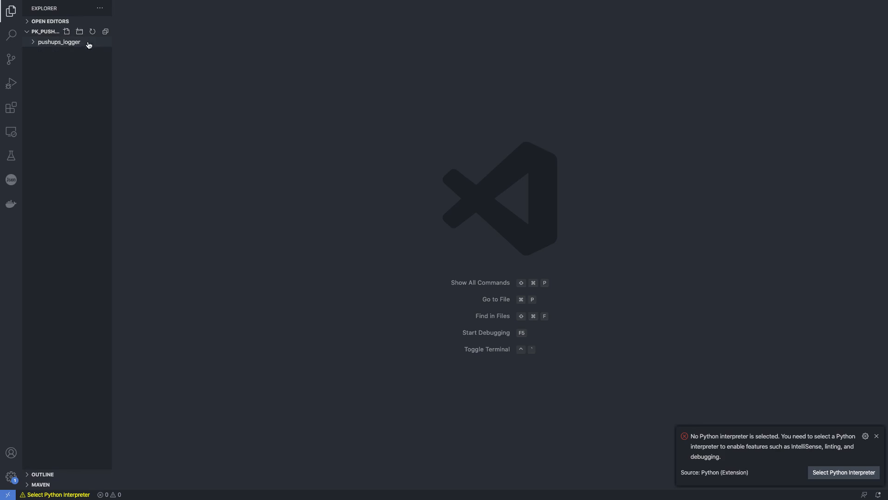
mouse_move(103, 91)
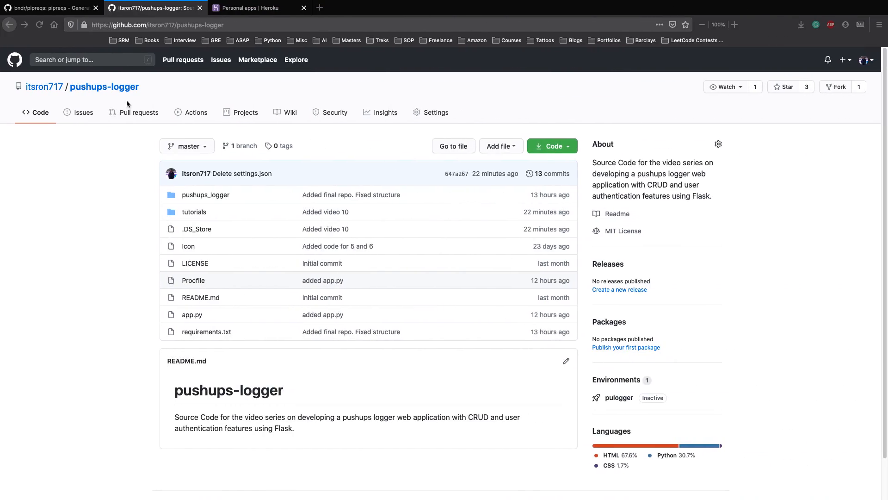
Read the pipreqs README through its install command and 'Why not pip freeze?' section.
left_click(49, 7)
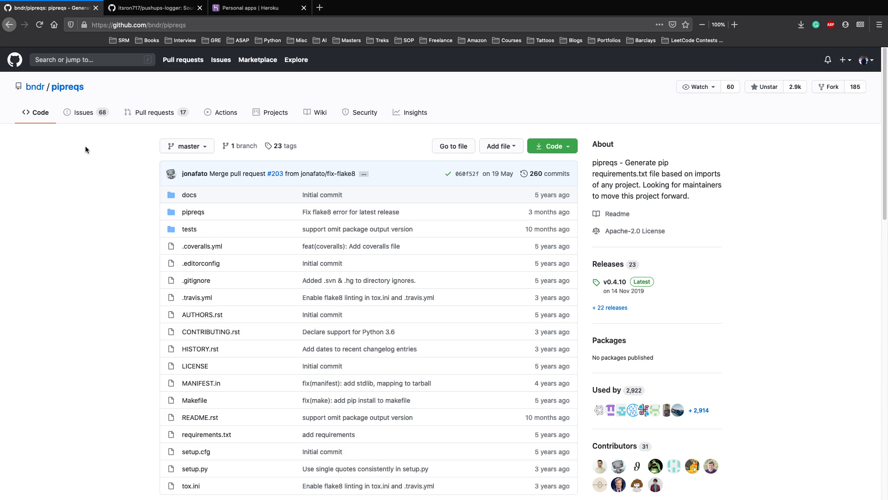
scroll("down", 3)
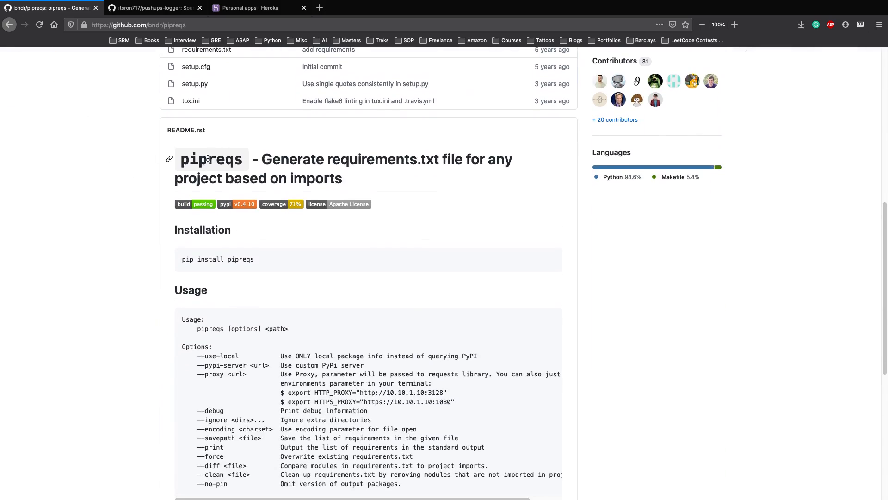
mouse_move(294, 158)
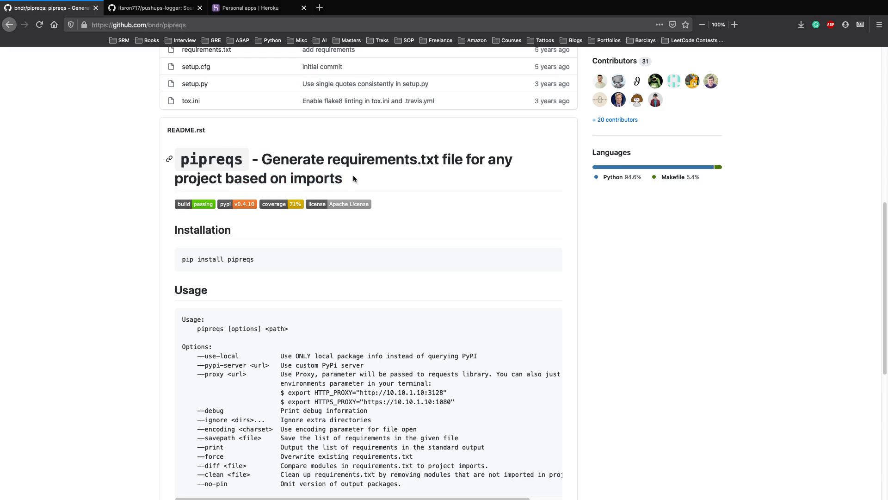
mouse_move(361, 177)
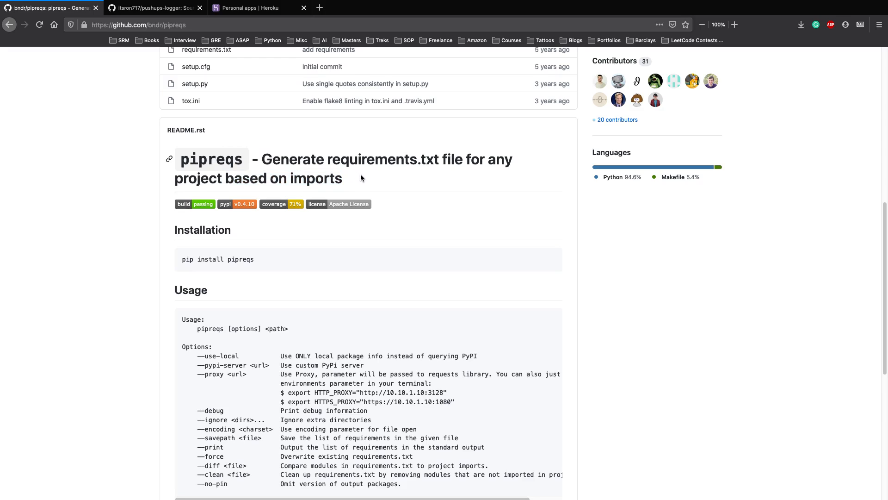
double_click(217, 259)
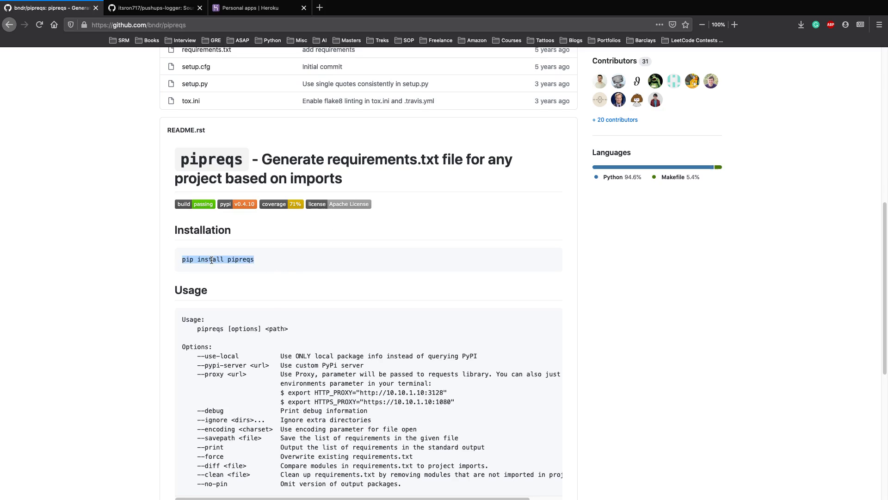
scroll("down", 3)
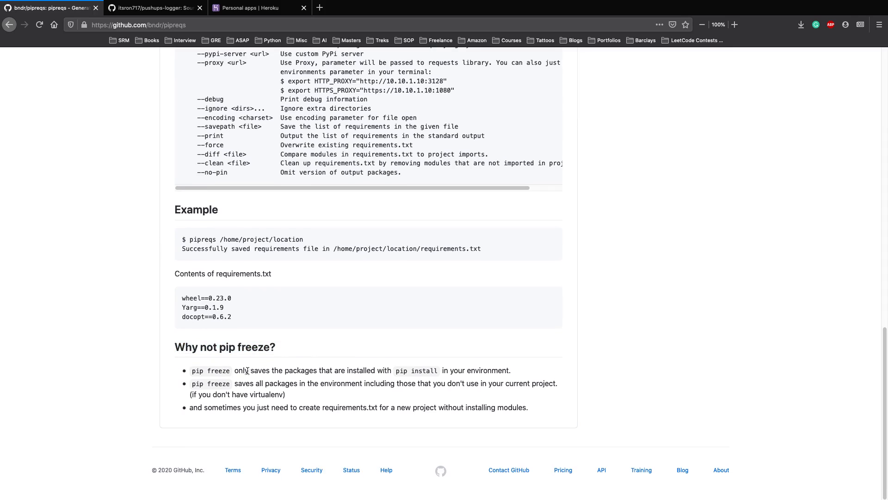
mouse_move(362, 364)
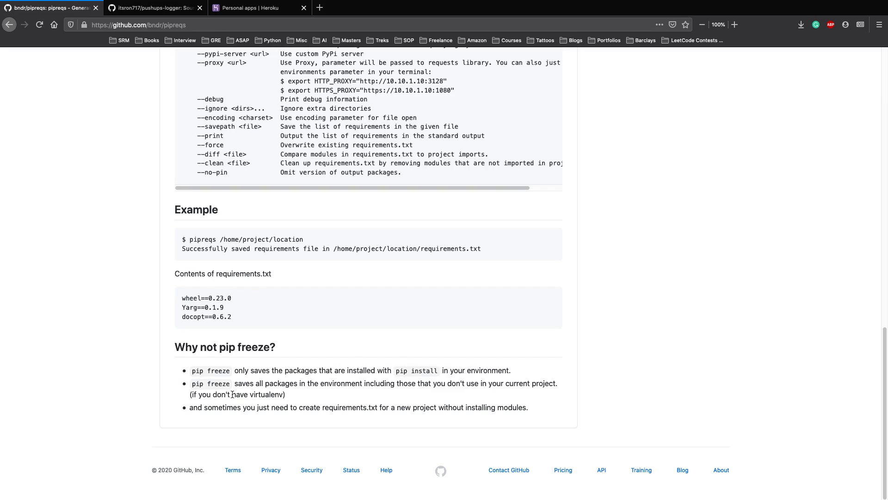
mouse_move(374, 379)
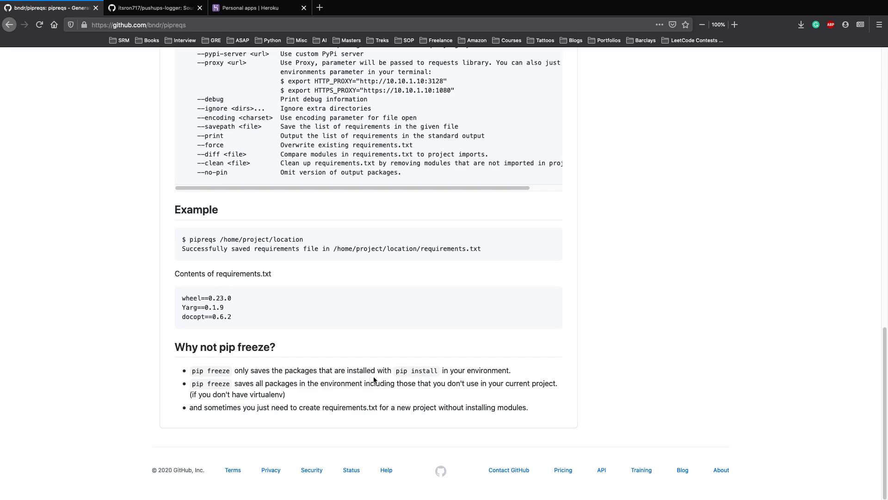
mouse_move(482, 379)
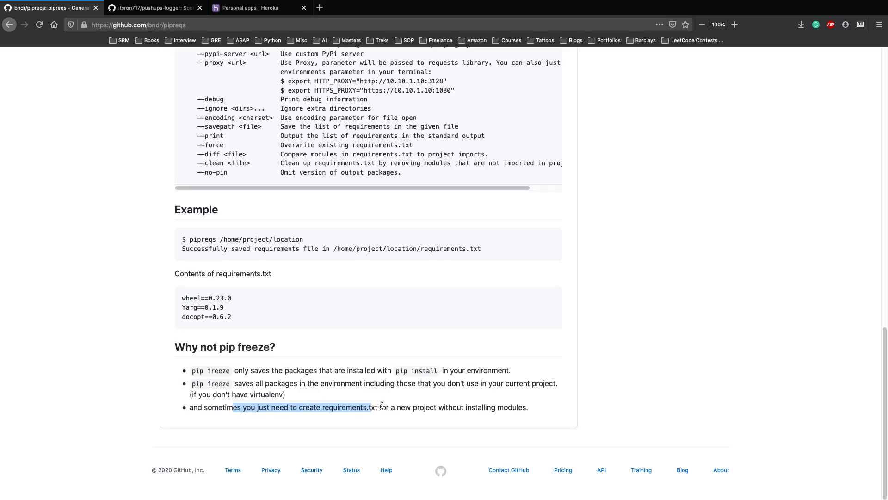
scroll("up", 3)
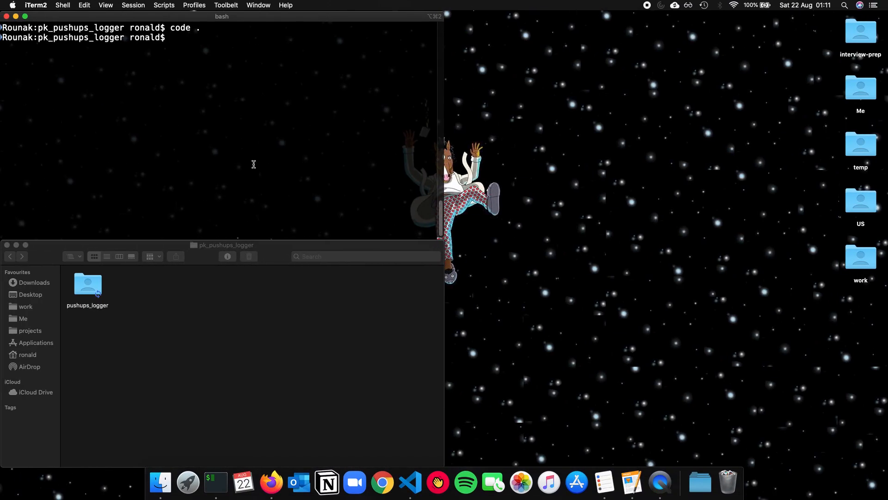
Run `pipreqs .` to generate requirements.txt at the project root and view it.
type("ls")
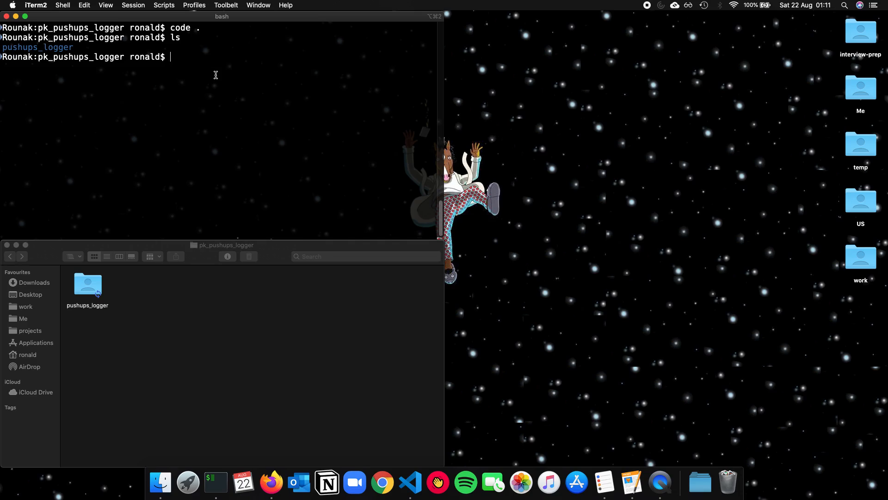
type("pipreqs")
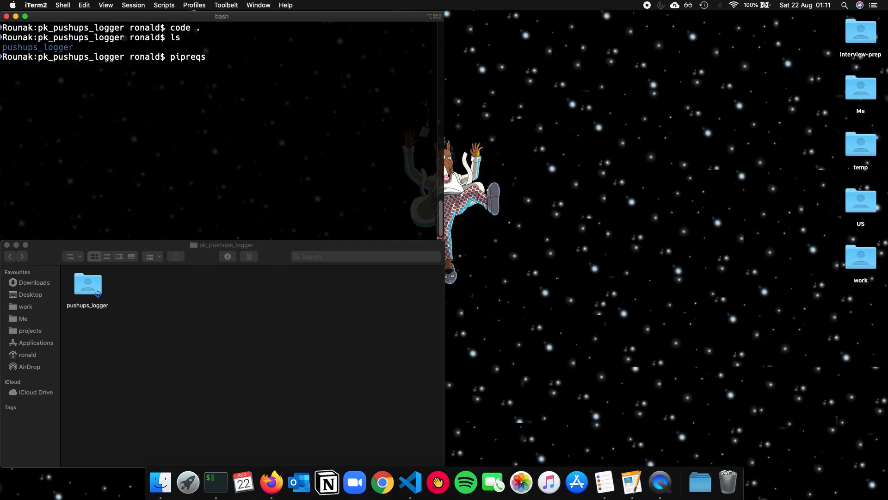
type(".")
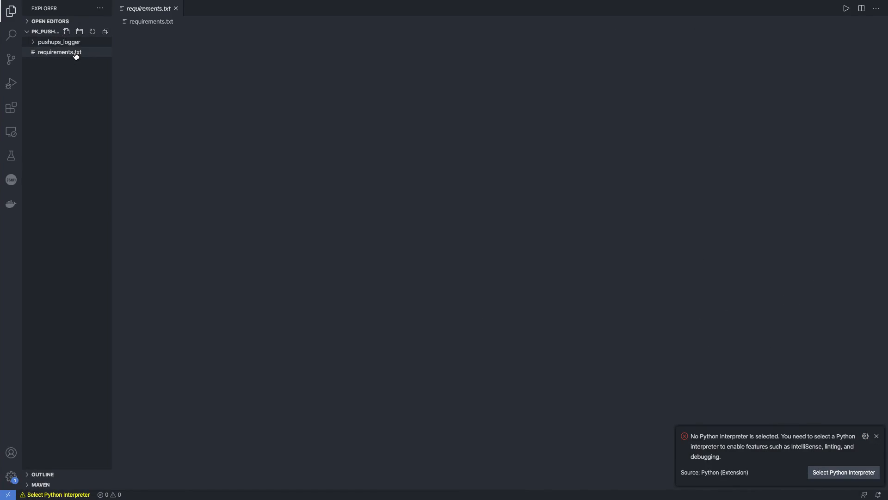
left_click(59, 52)
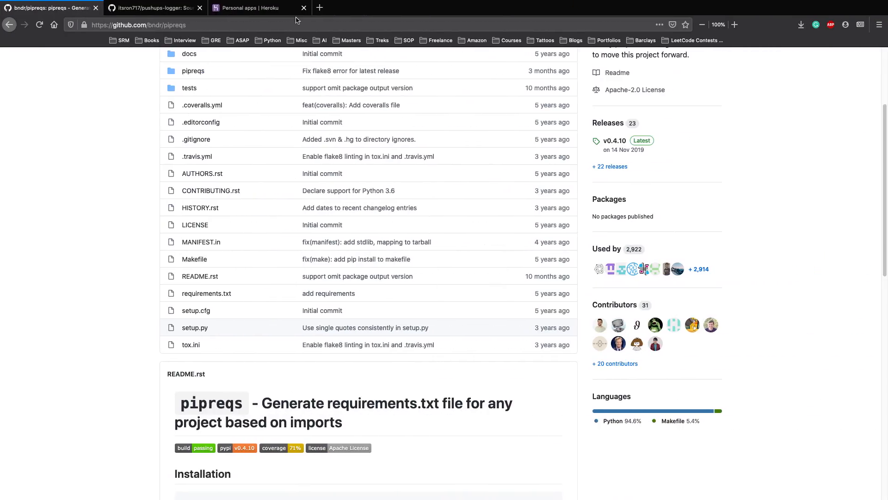
Search Google for gunicorn in a new browser tab.
left_click(423, 7)
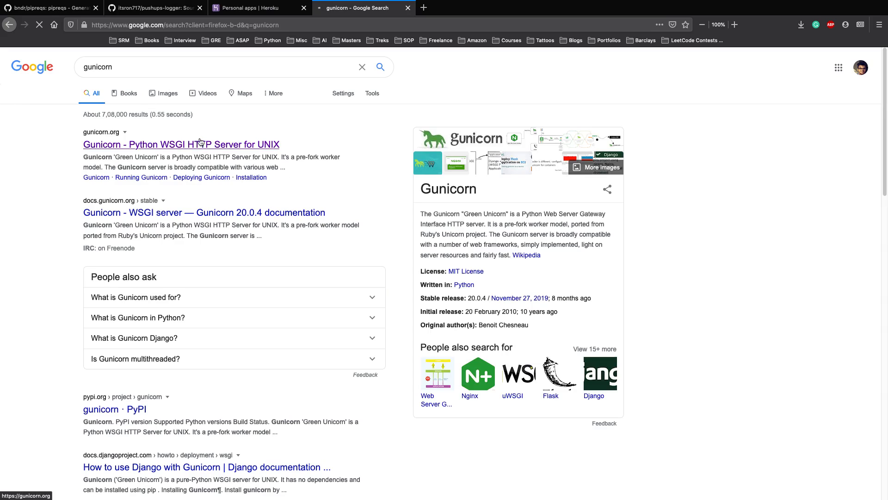
mouse_move(181, 147)
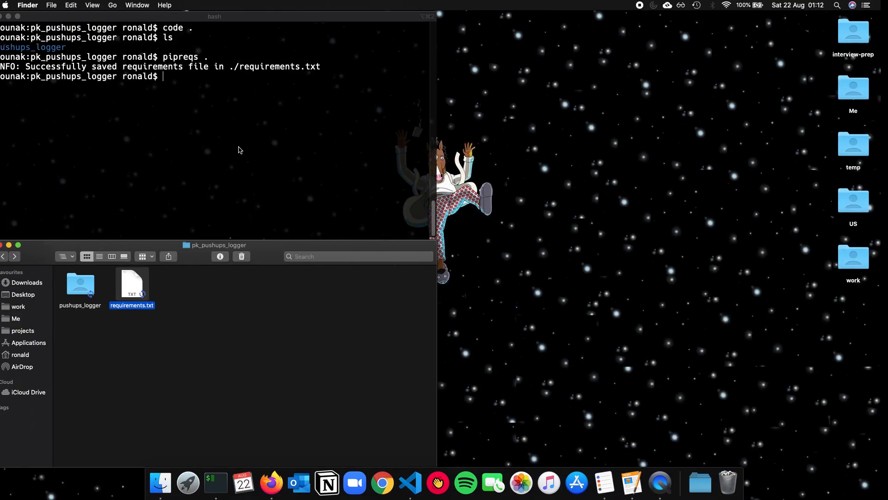
Add gunicorn as a new line in requirements.txt.
type("pip2")
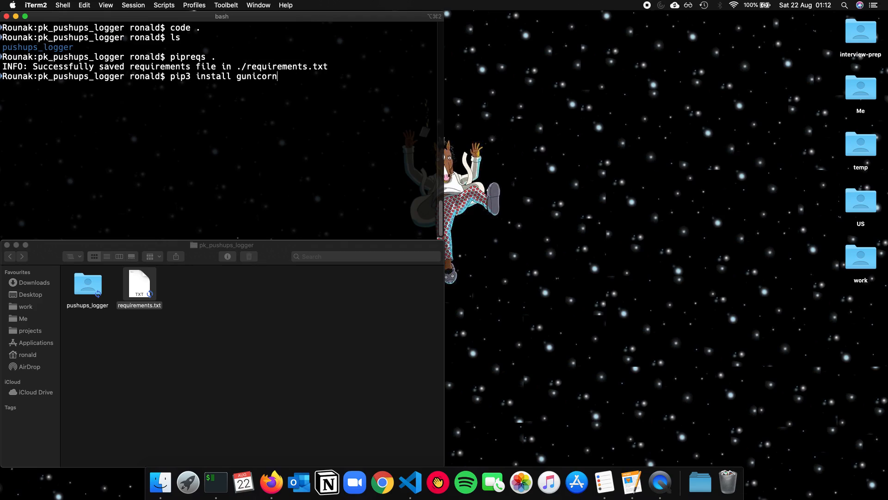
left_click(409, 482)
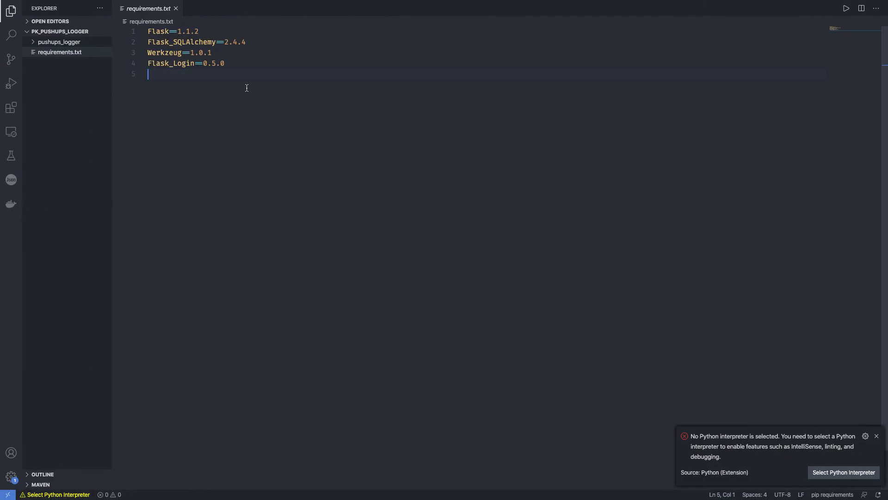
type("gunicorn")
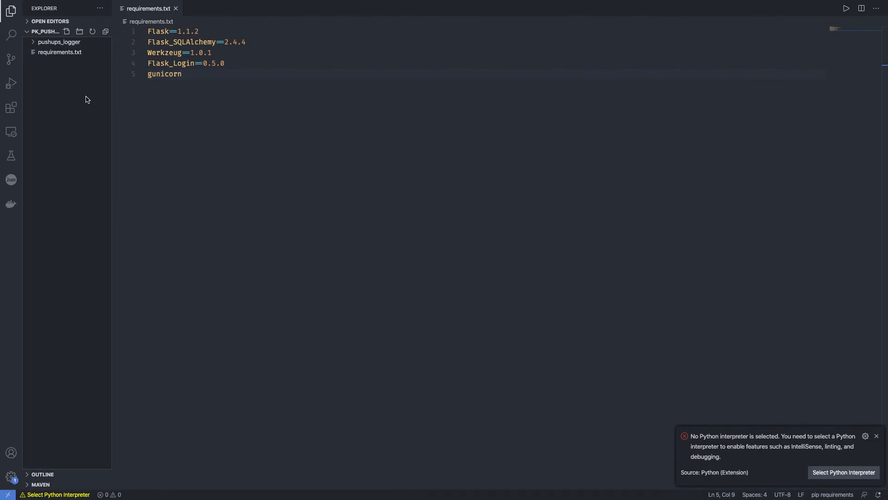
Create a new root file named Procfie and start renaming it to Procfile.
left_click(66, 31)
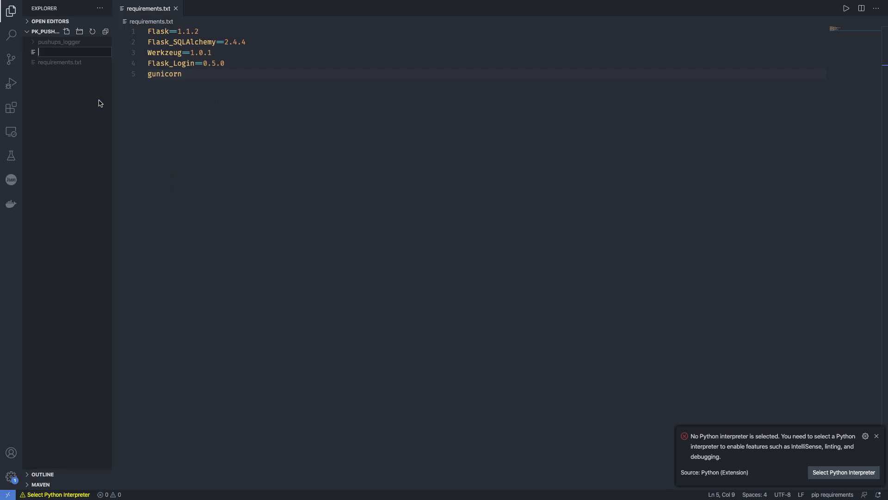
type("Procfie")
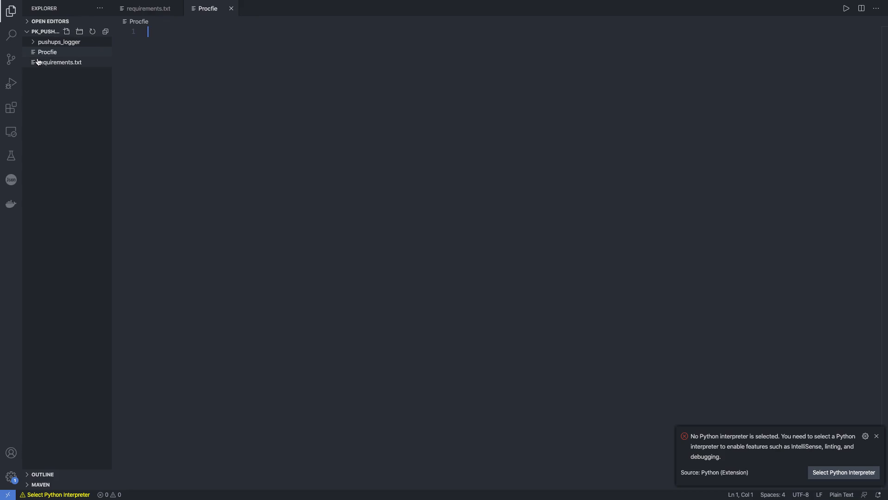
right_click(48, 51)
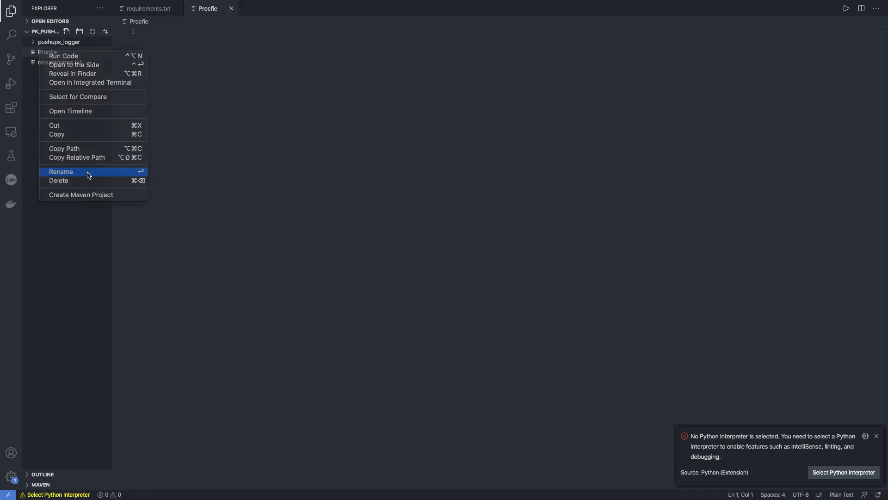
left_click(61, 173)
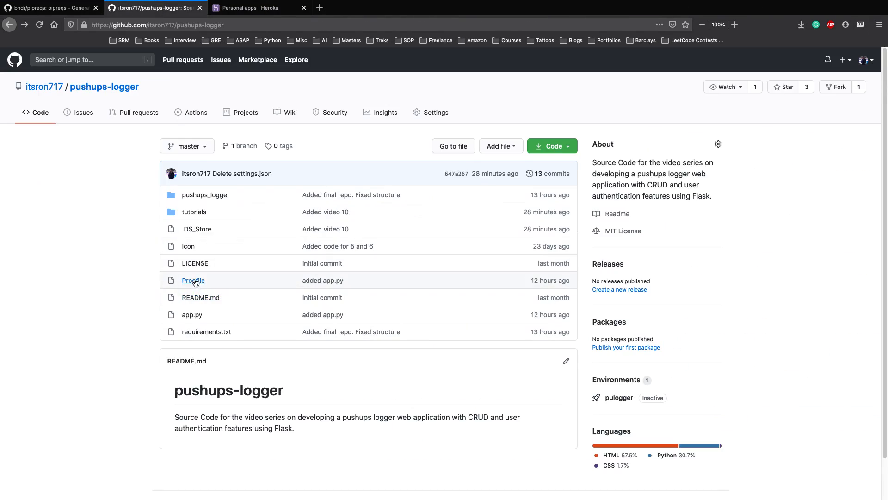
View the reference Procfile in the pushups-logger GitHub repository.
left_click(193, 280)
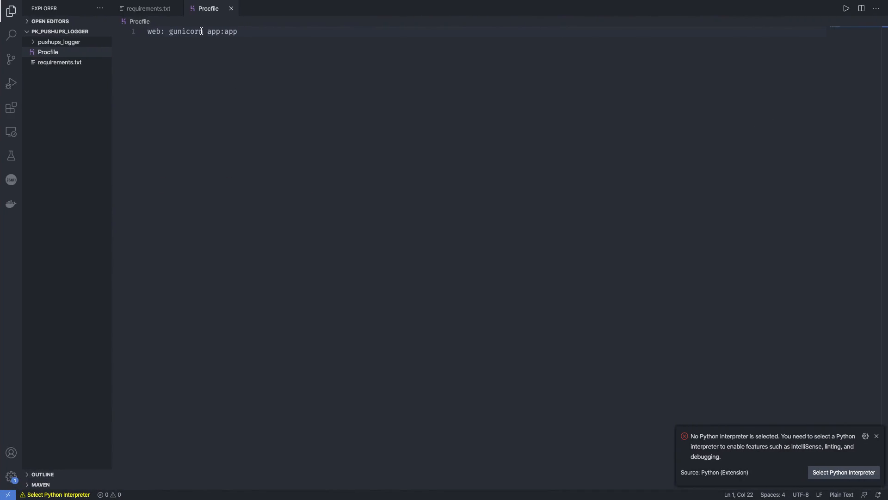
Confirm the Procfile reads 'web: gunicorn app:app' and check the pushups_logger package files.
double_click(229, 31)
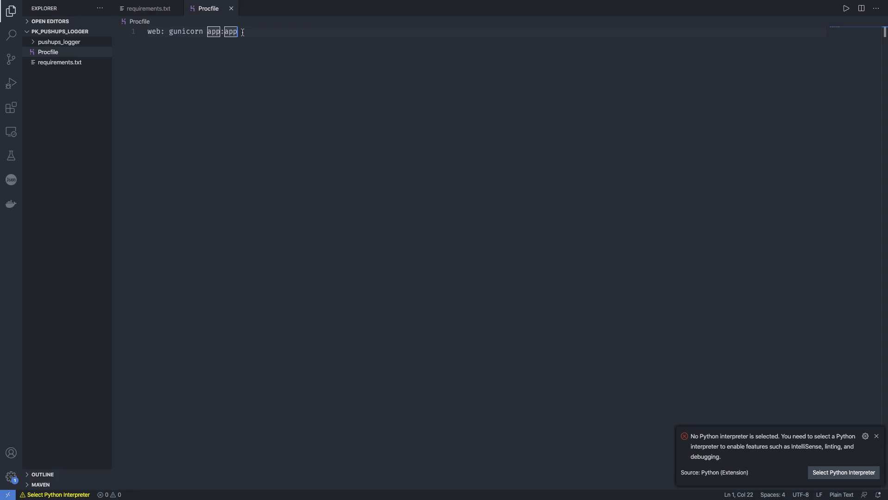
double_click(214, 31)
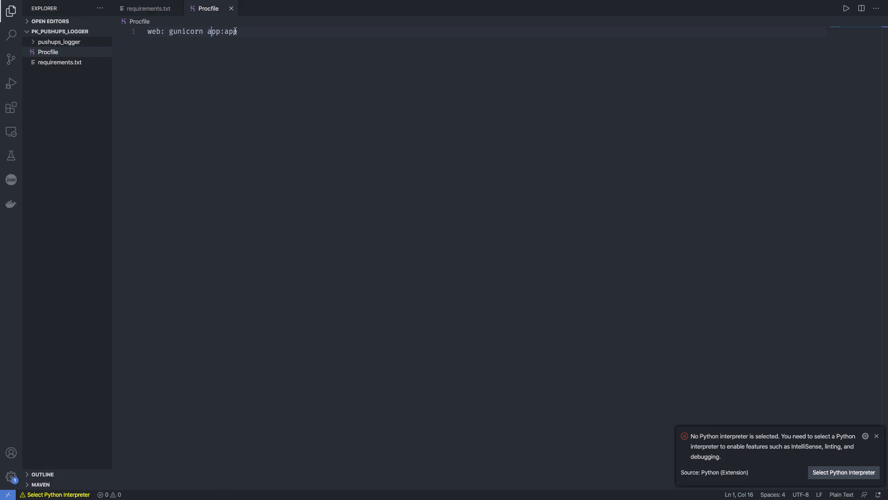
double_click(214, 31)
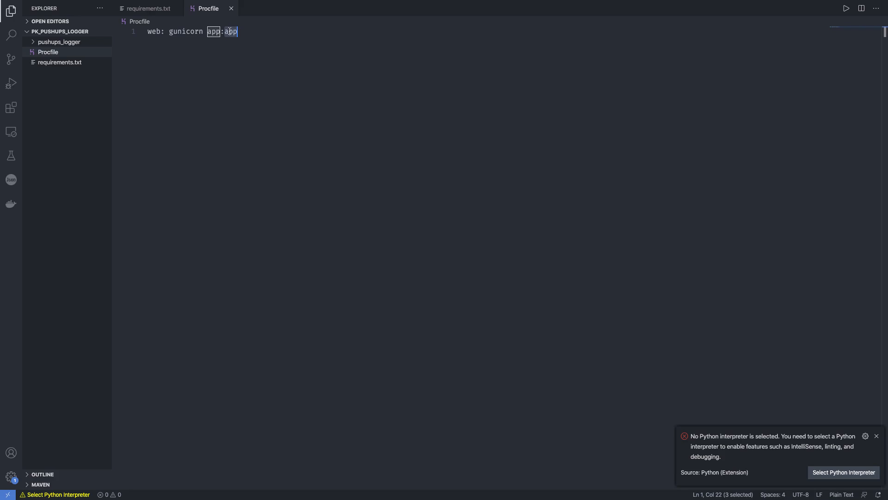
left_click(58, 42)
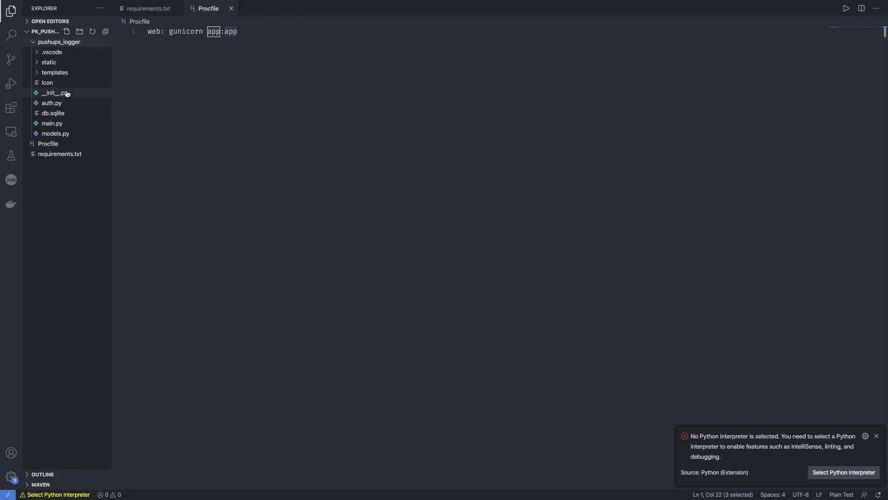
left_click(54, 93)
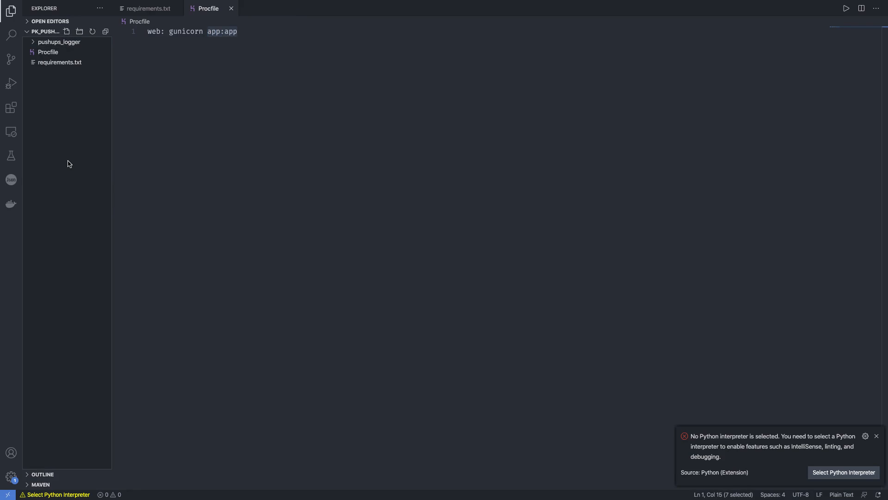
Add a root app.py that imports create_app from pushups_logger and runs the app under __main__.
left_click(67, 31)
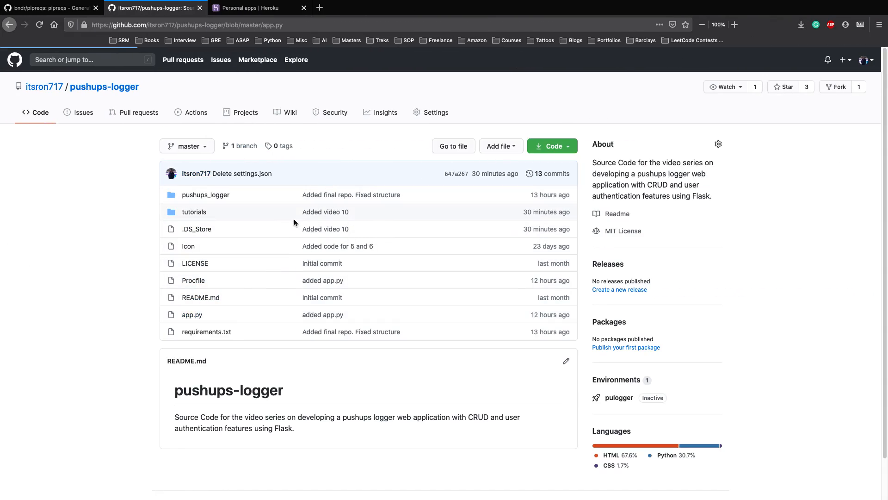
left_click(191, 315)
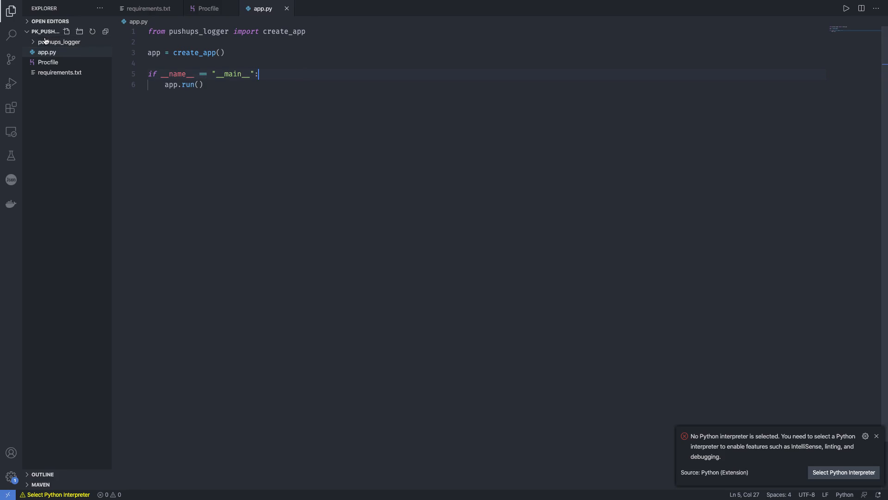
mouse_move(105, 31)
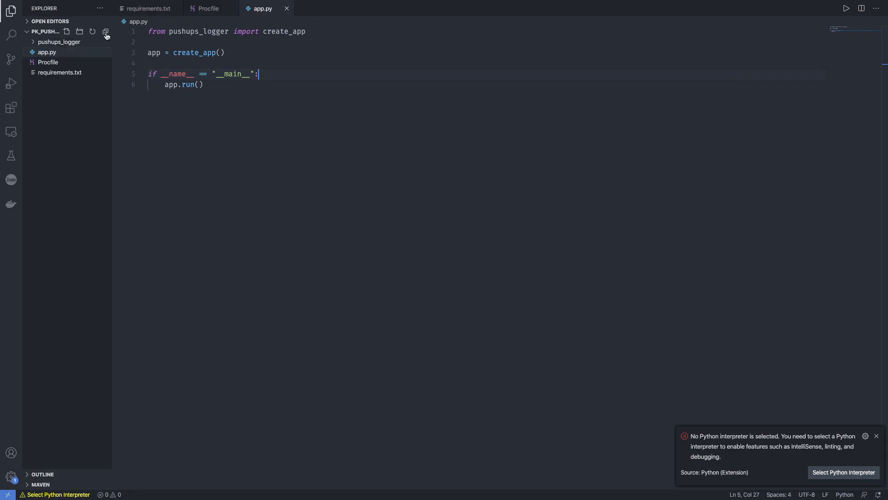
left_click(60, 42)
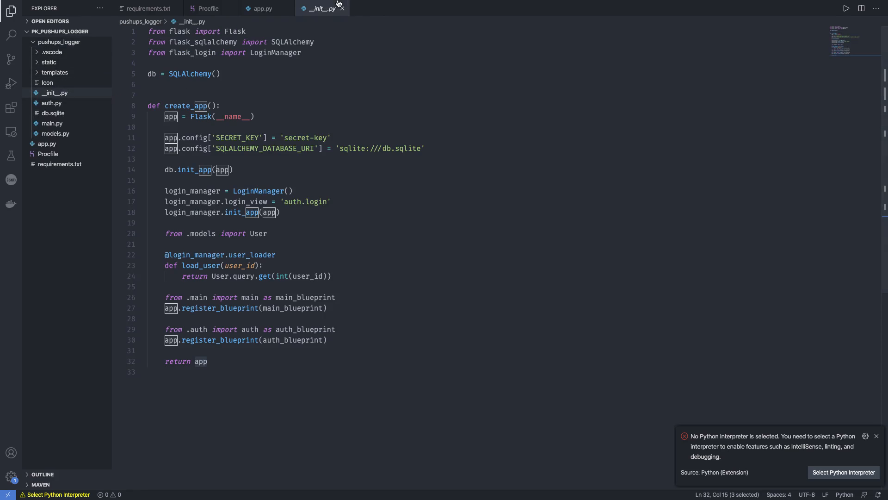
left_click(262, 8)
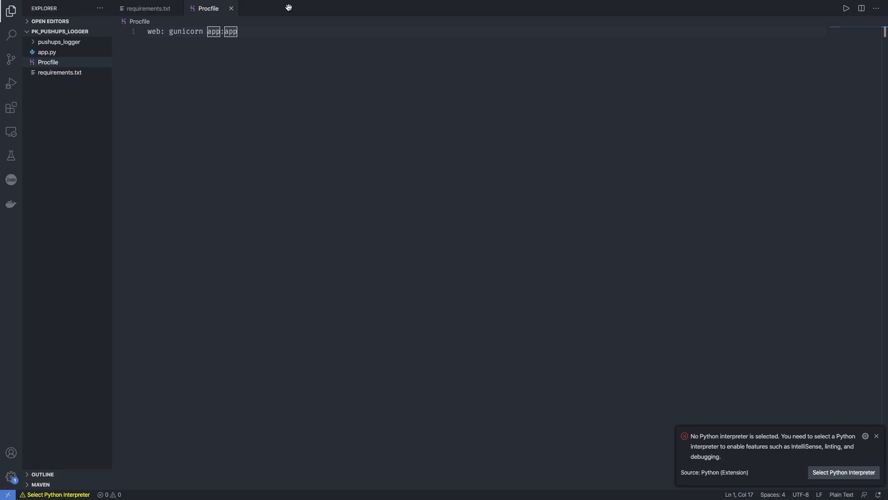
mouse_move(231, 8)
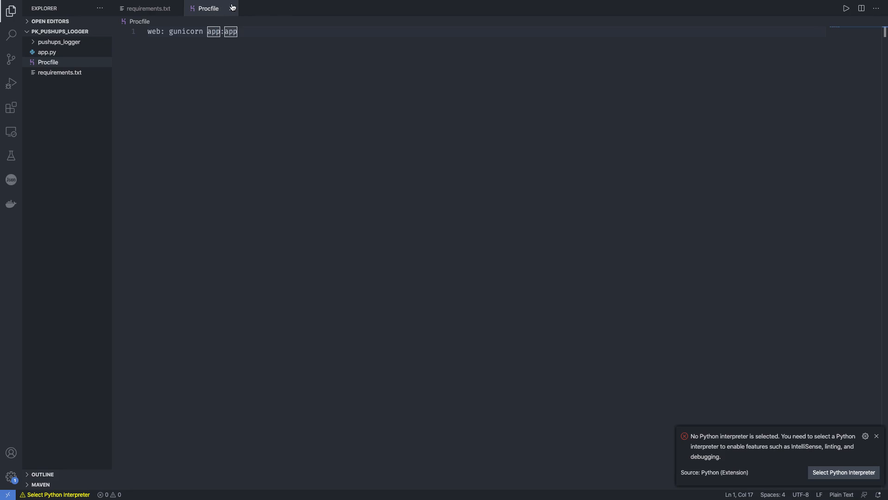
Review requirements.txt and app.py, then bring up the Finder project folder.
left_click(148, 8)
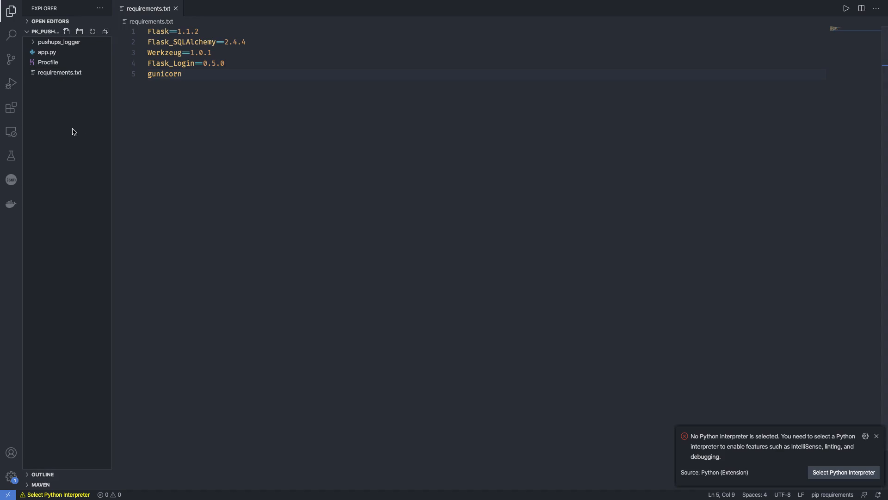
mouse_move(59, 72)
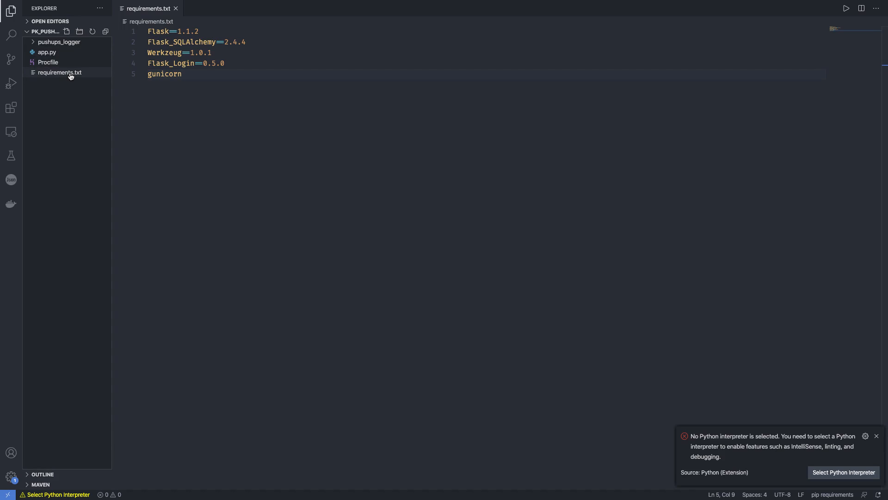
left_click(176, 9)
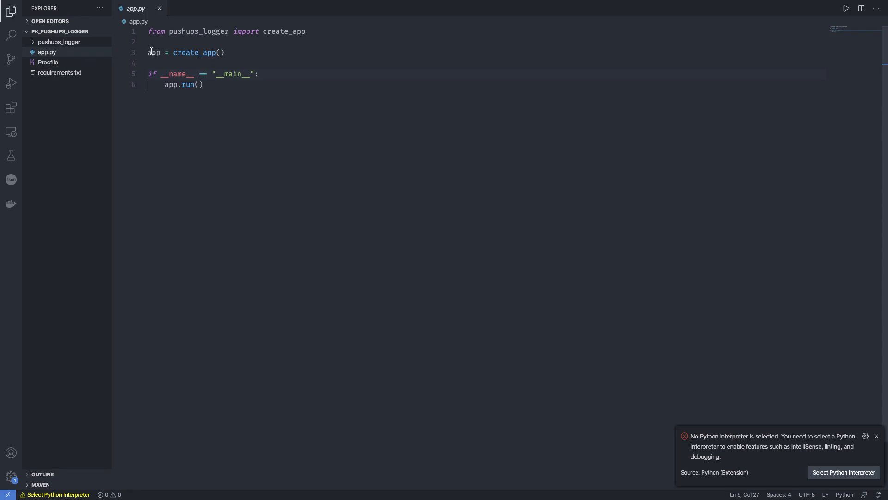
left_click(159, 9)
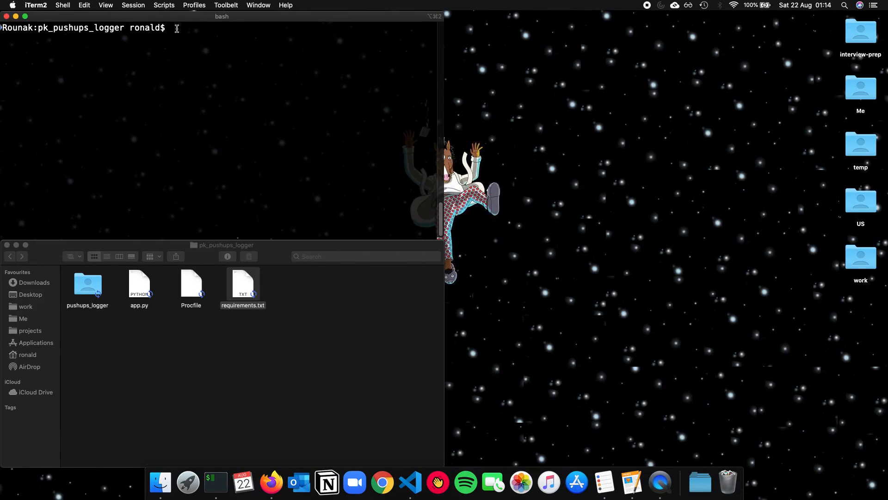
Select every item in pk_pushups_logger, then switch to the GitHub repo tab in Firefox.
left_click(410, 482)
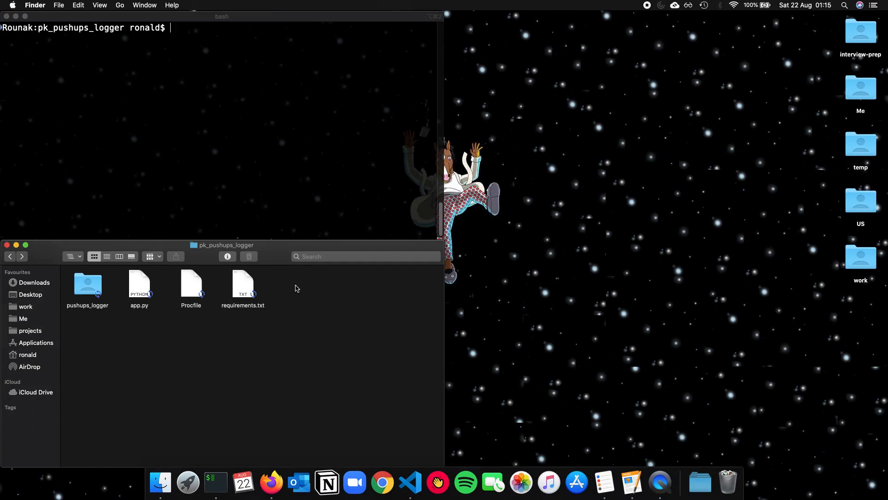
key("cmd+a")
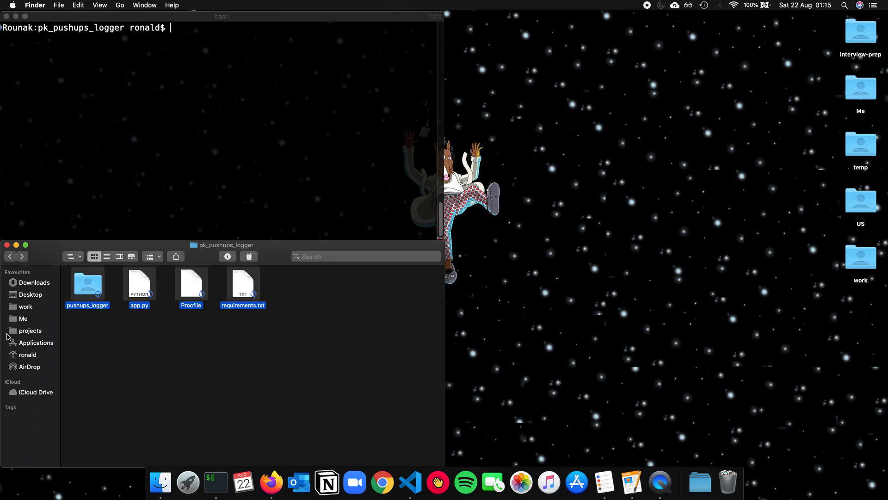
left_click(216, 357)
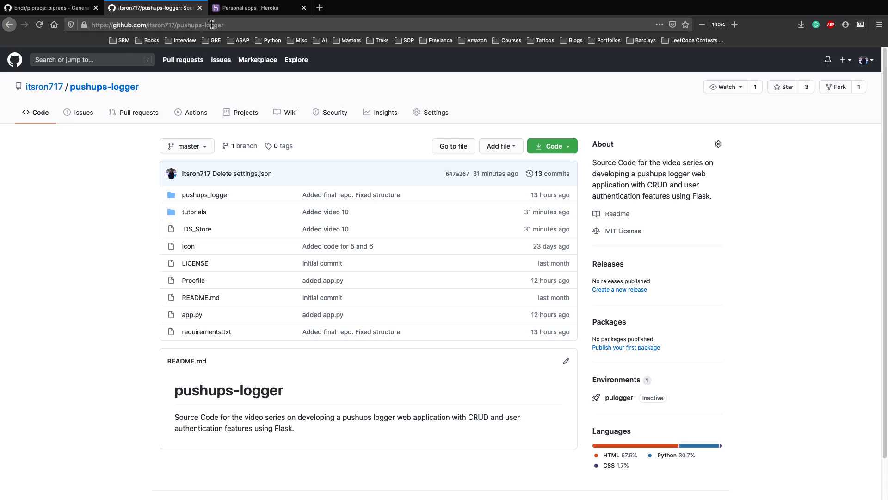
mouse_move(148, 138)
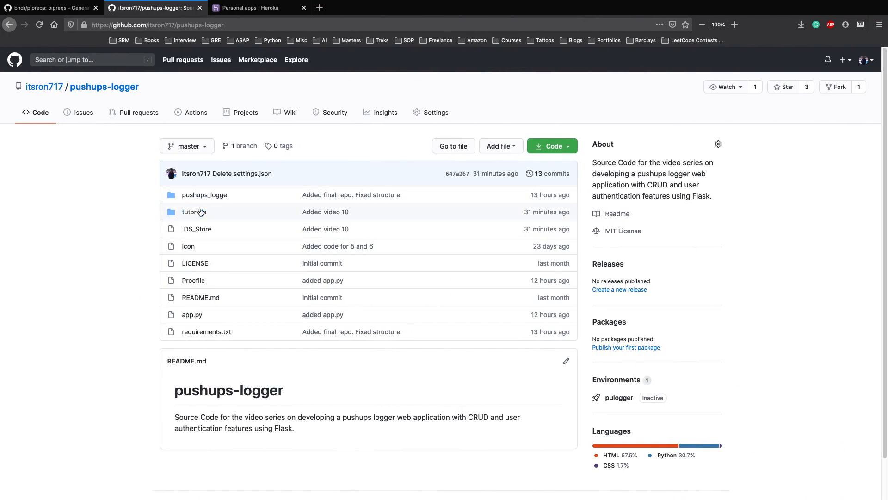
Browse the tutorials folder and return to the pushups-logger repository root.
left_click(193, 211)
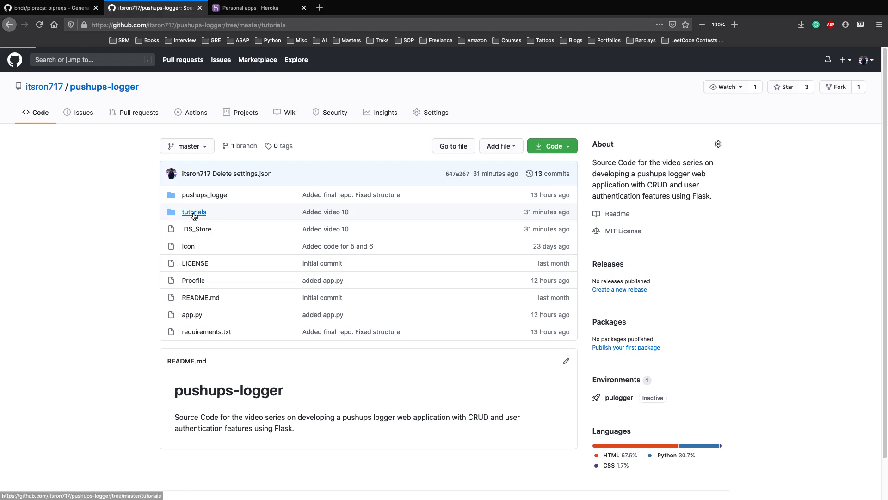
left_click(193, 212)
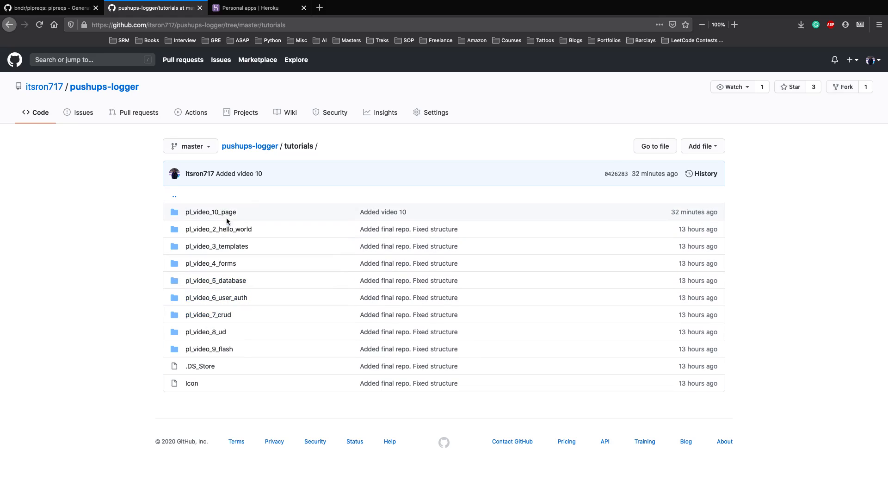
mouse_move(250, 147)
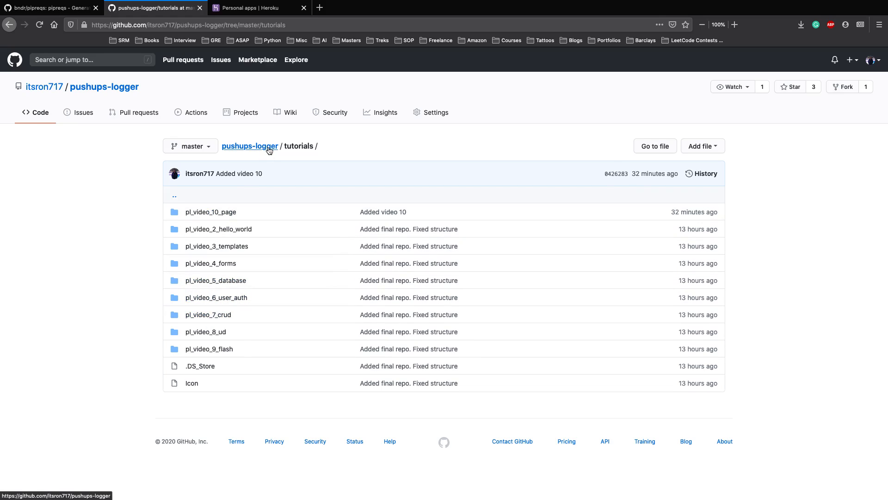
left_click(250, 145)
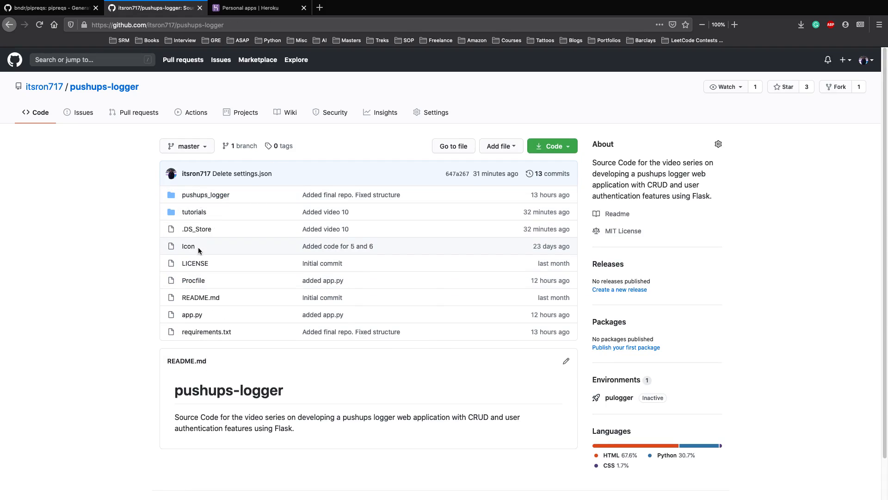
mouse_move(623, 234)
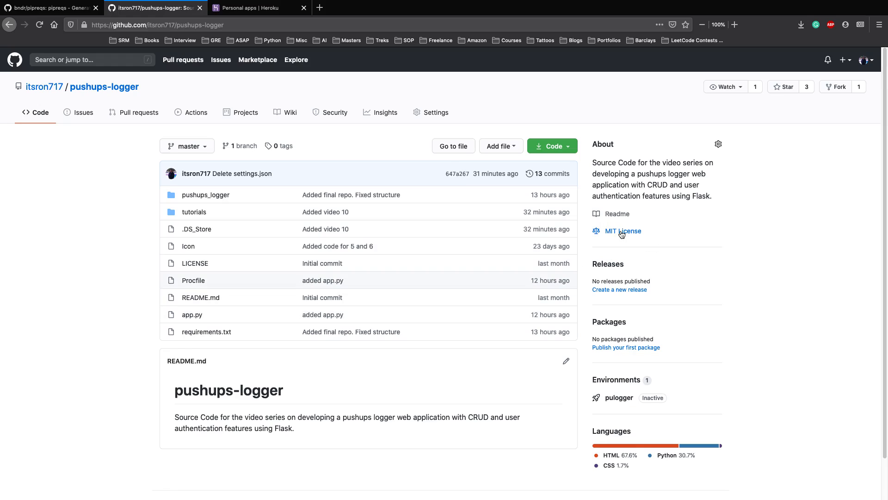
mouse_move(188, 246)
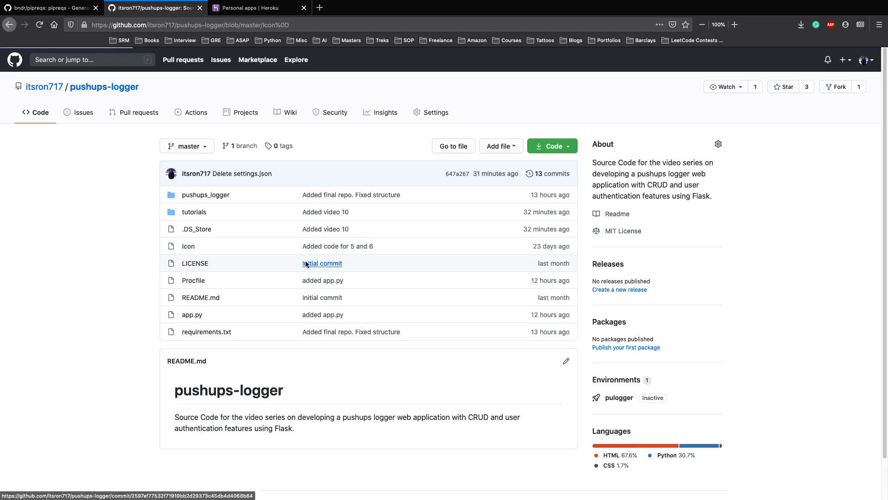
Delete the Icon file and commit the change as "Delete Icon".
left_click(188, 246)
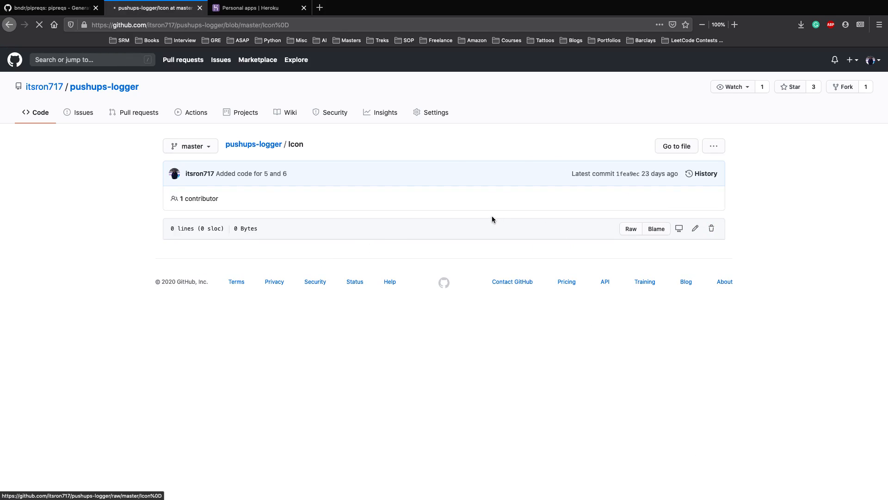
left_click(710, 228)
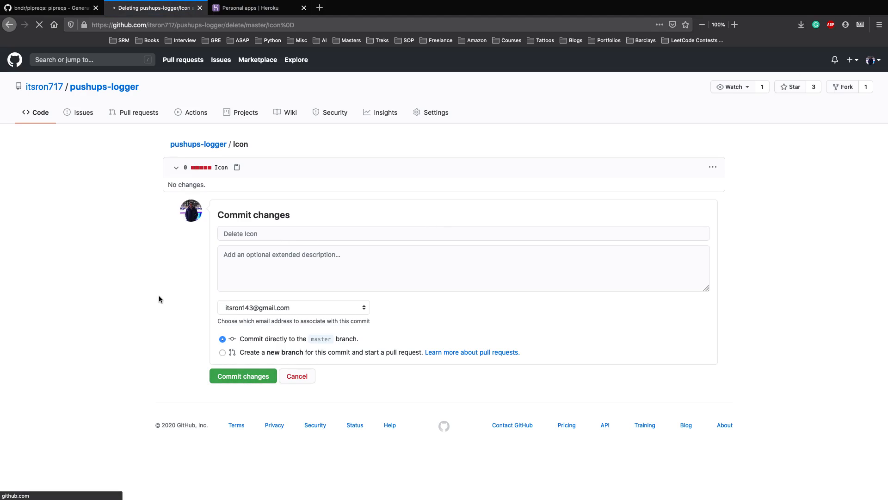
left_click(242, 376)
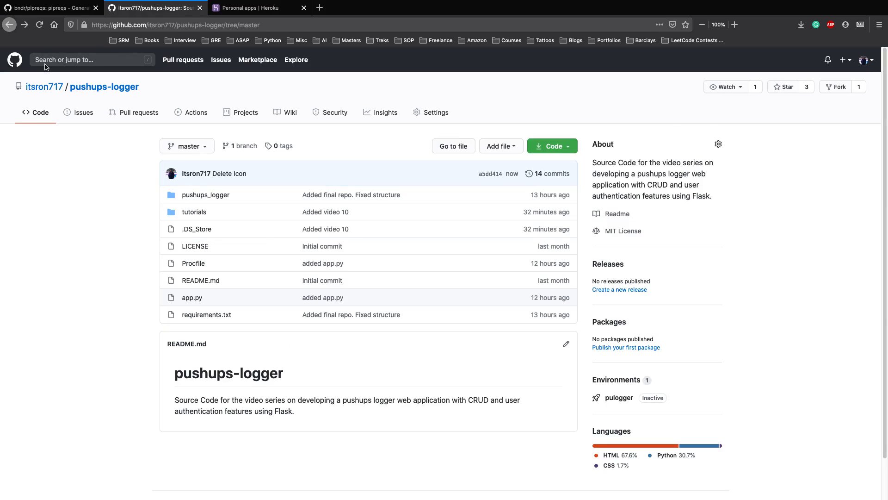
left_click(206, 194)
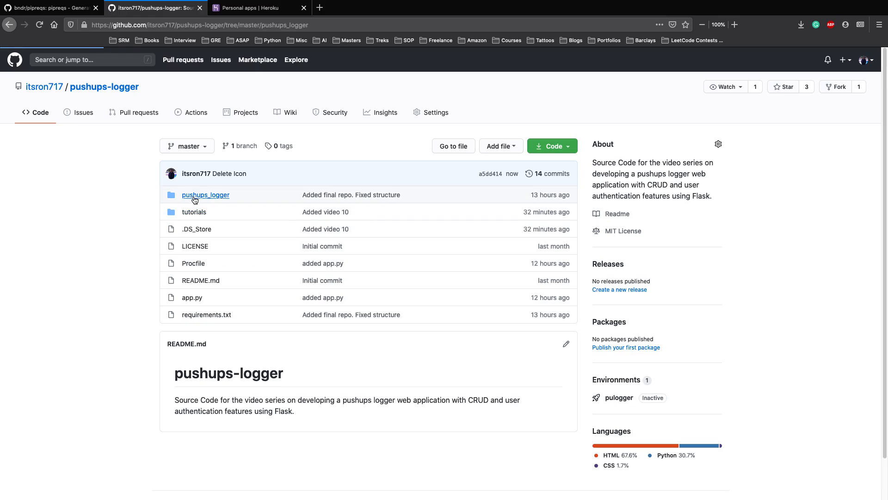
left_click(206, 196)
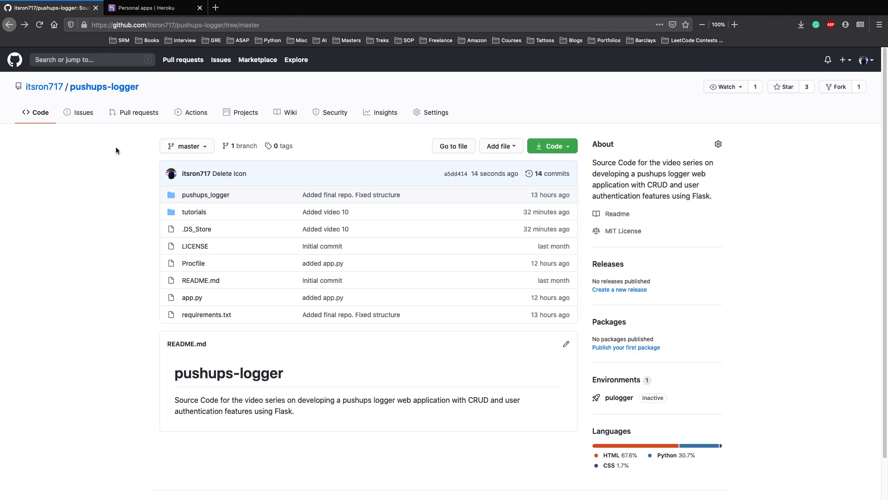
Show the New dropdown on Heroku's personal apps dashboard.
left_click(152, 7)
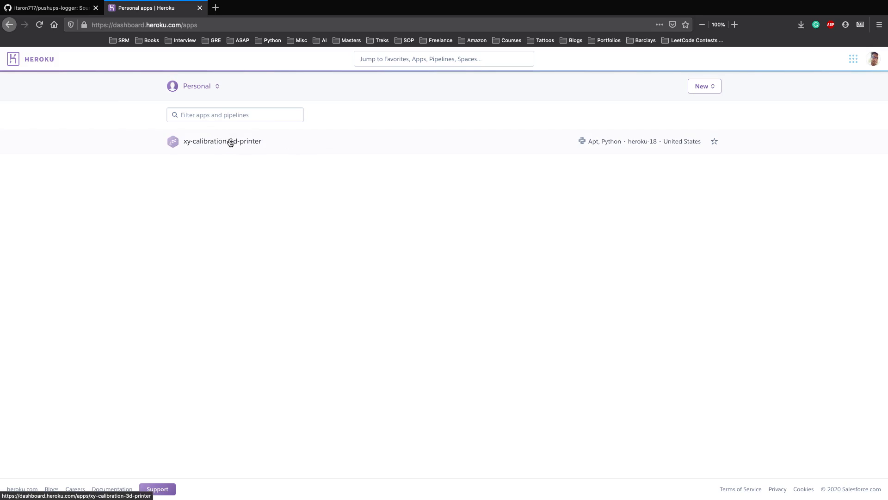
mouse_move(387, 107)
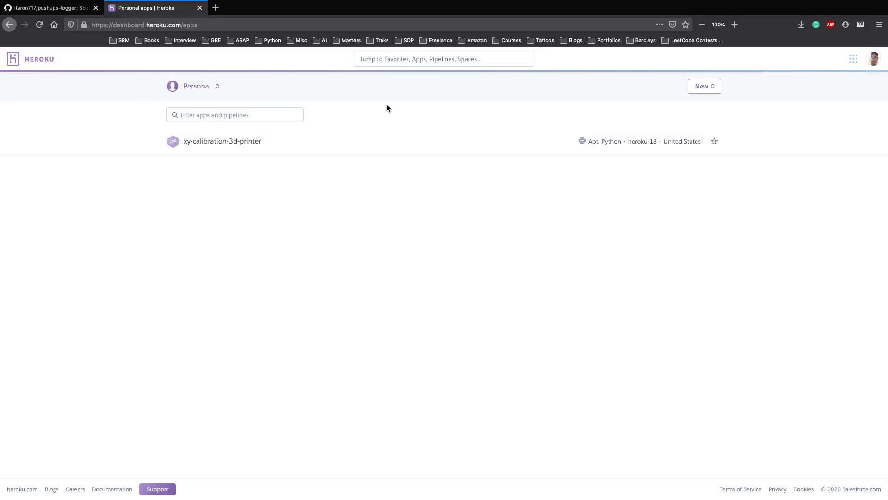
left_click(704, 86)
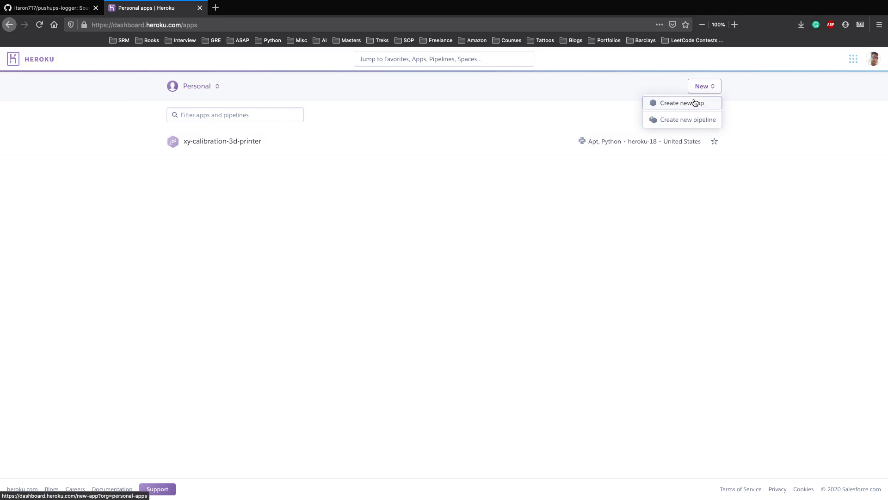
Create a new Heroku app named pupslogger in the United States region.
left_click(681, 102)
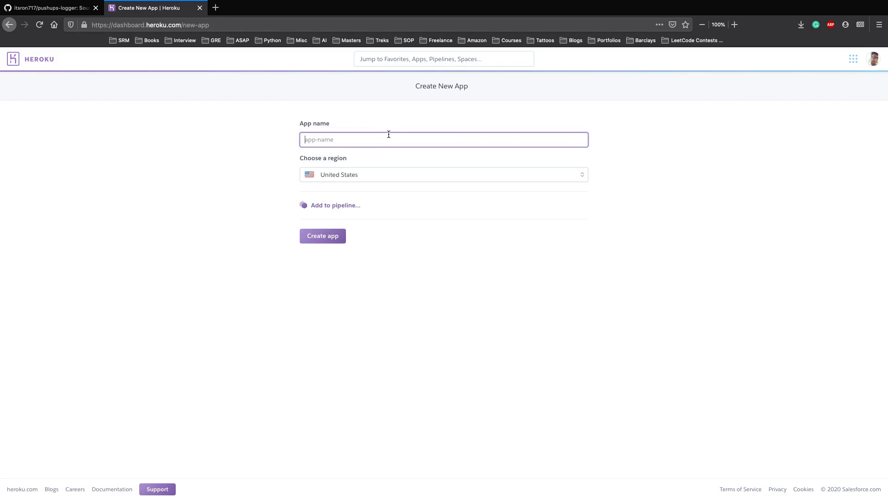
type("pushups")
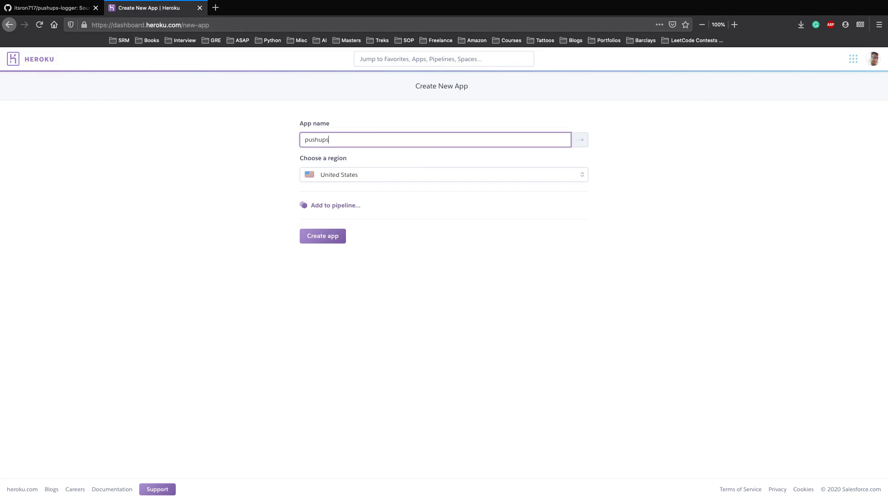
type("logger")
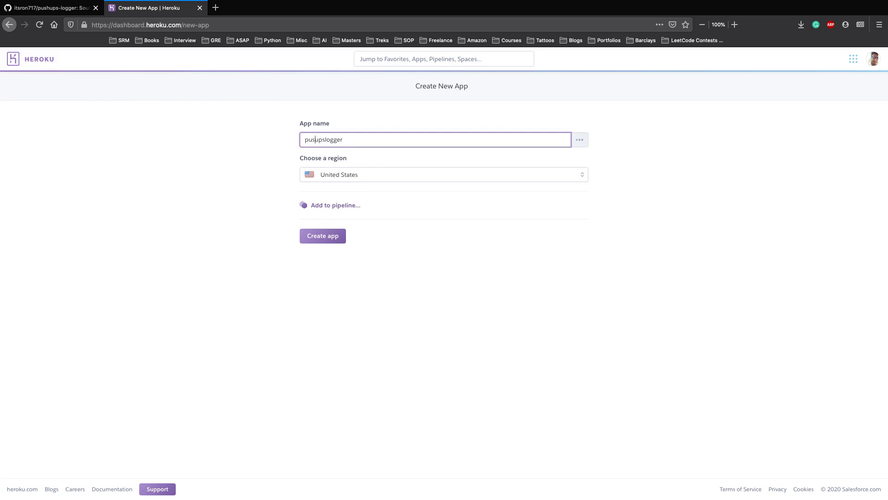
type("pupslogger")
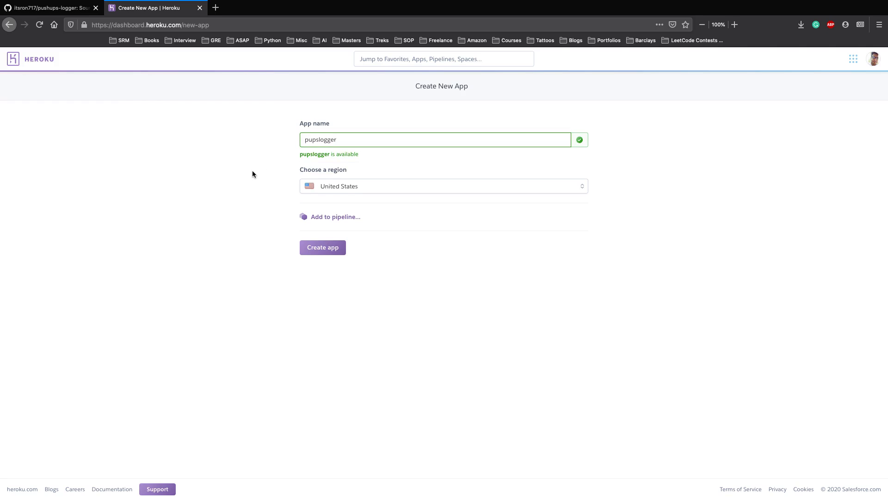
mouse_move(256, 175)
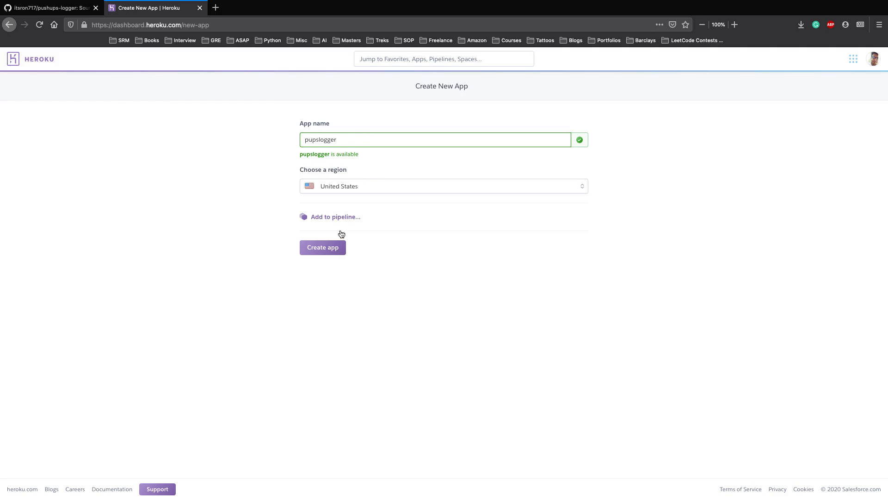
left_click(322, 248)
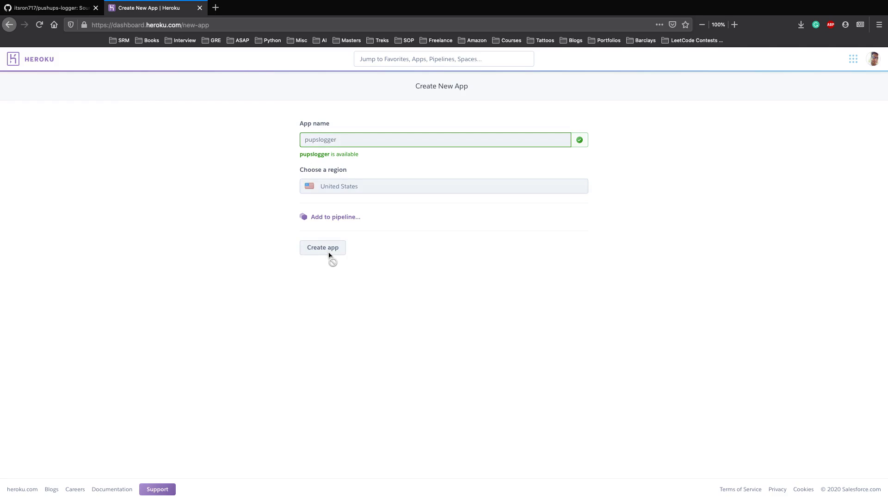
left_click(322, 248)
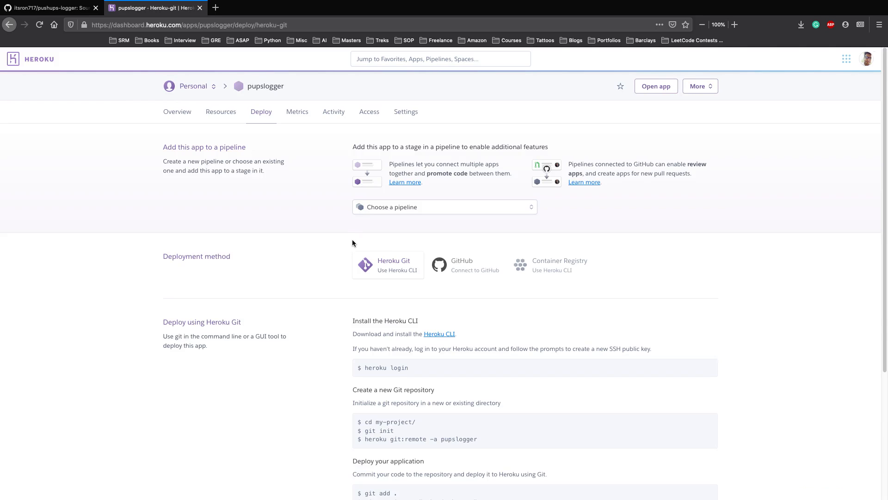
Choose GitHub deployment, search pushups-logger and connect the itsron717/pushups-logger repository.
scroll("down", 3)
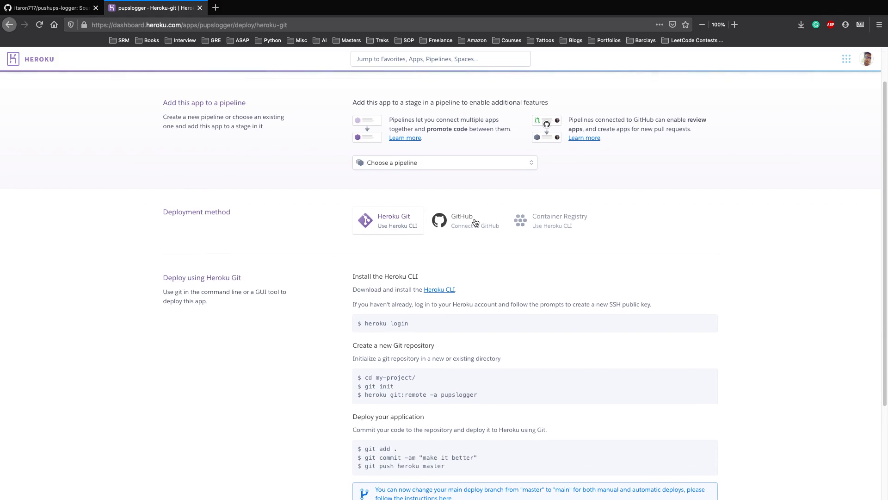
mouse_move(479, 221)
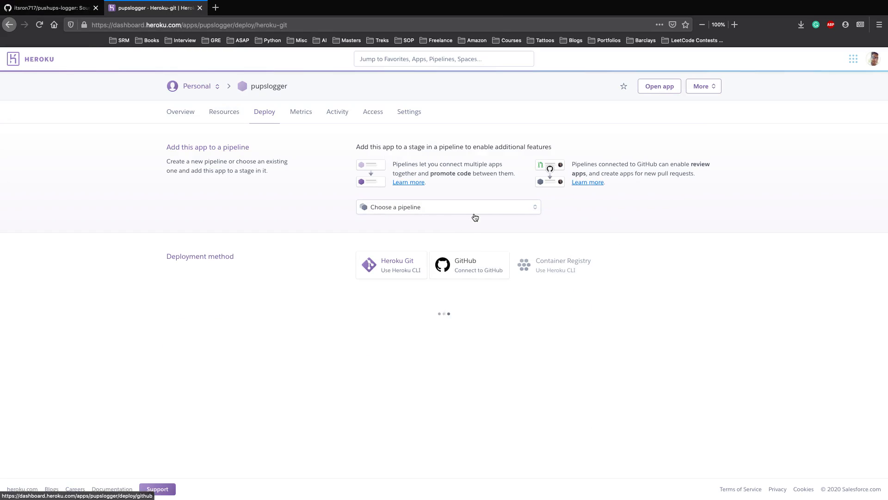
left_click(469, 265)
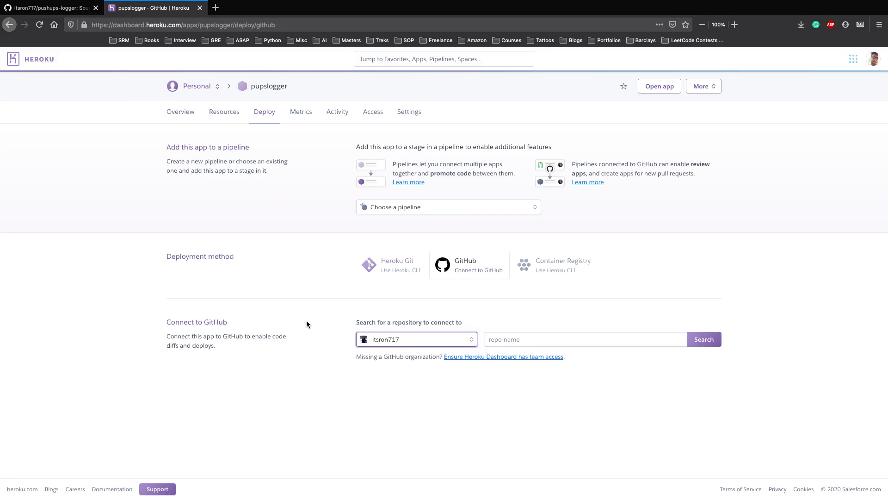
mouse_move(479, 271)
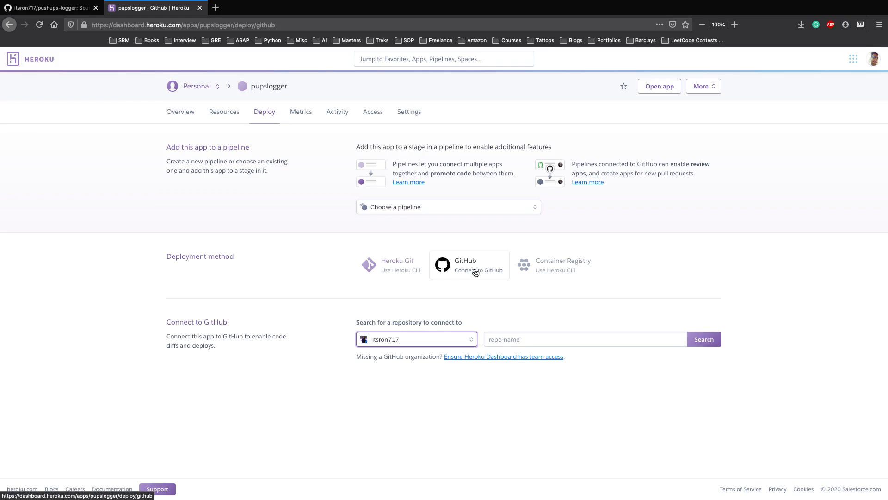
mouse_move(497, 321)
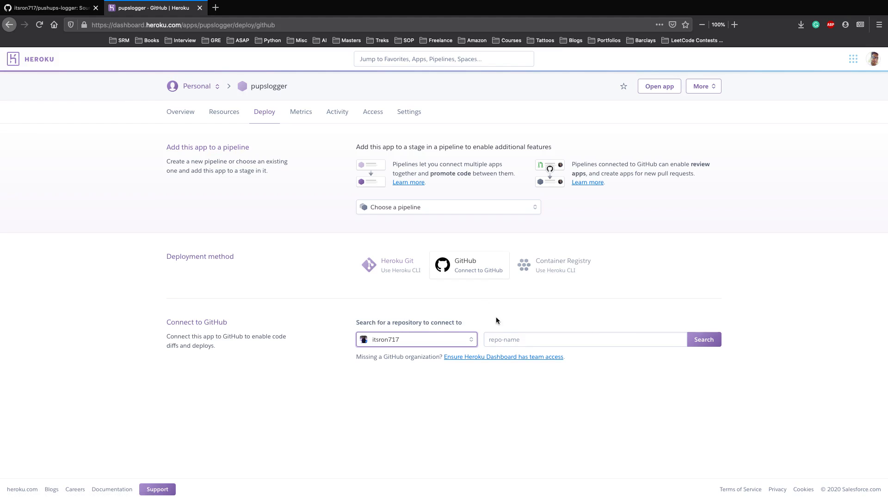
left_click(585, 339)
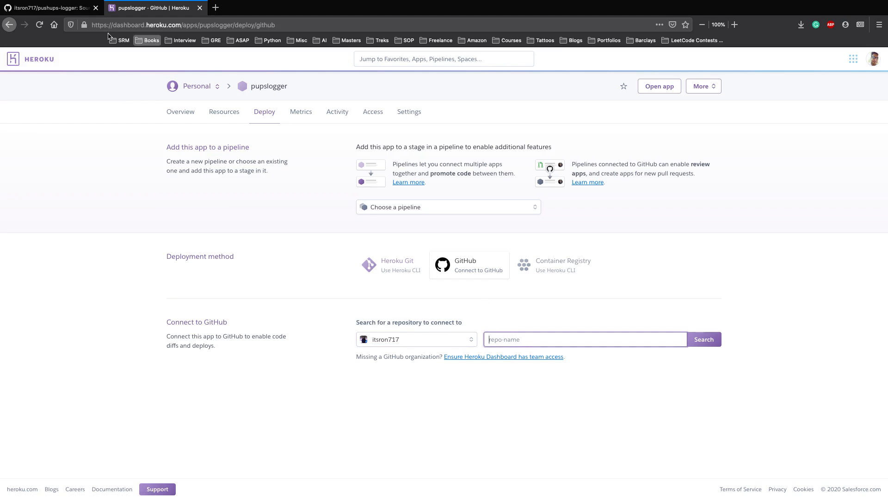
left_click(48, 8)
type("pu")
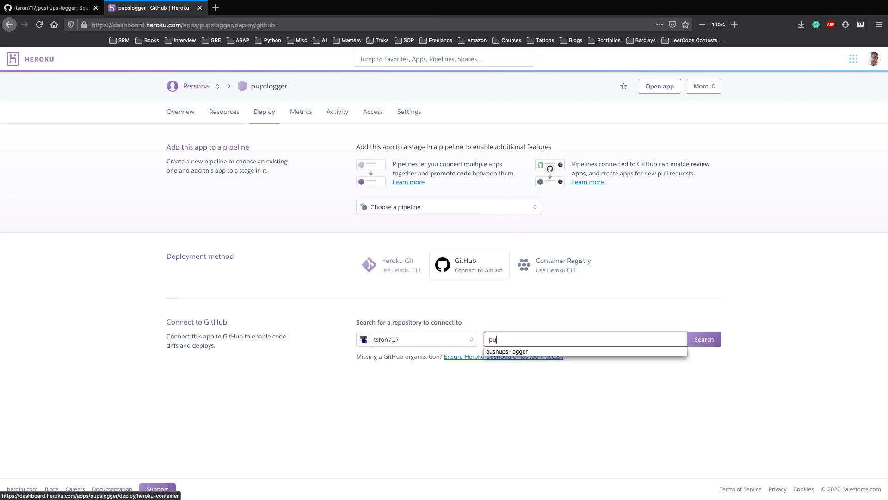
left_click(506, 351)
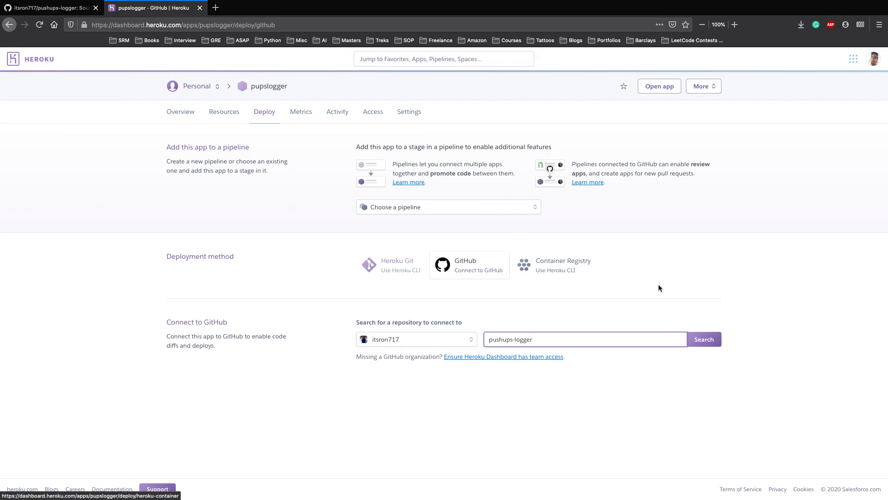
left_click(703, 339)
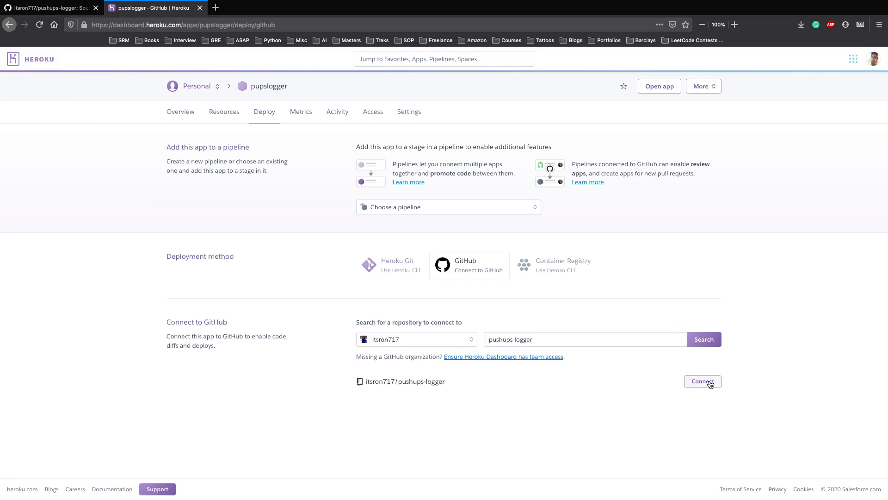
left_click(702, 381)
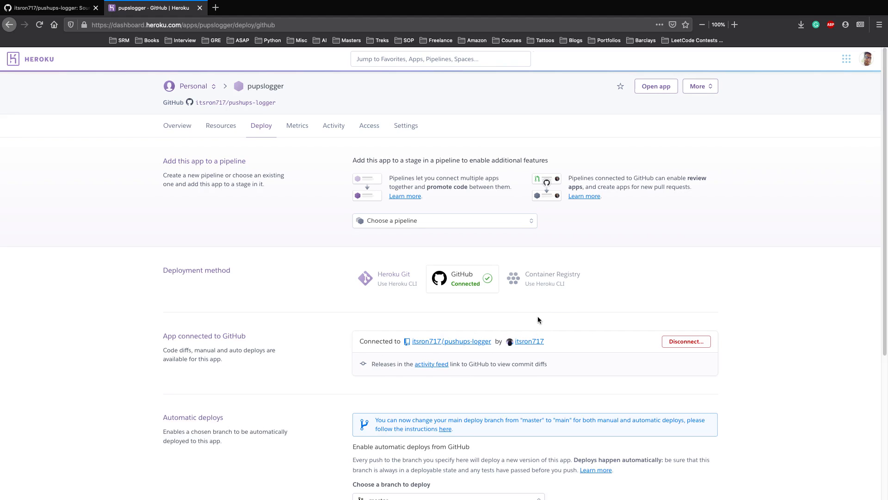
scroll("down", 3)
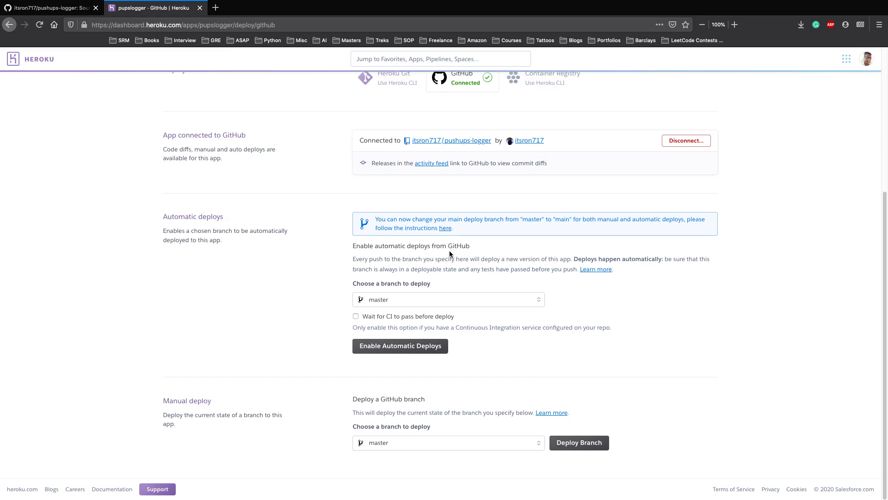
mouse_move(403, 283)
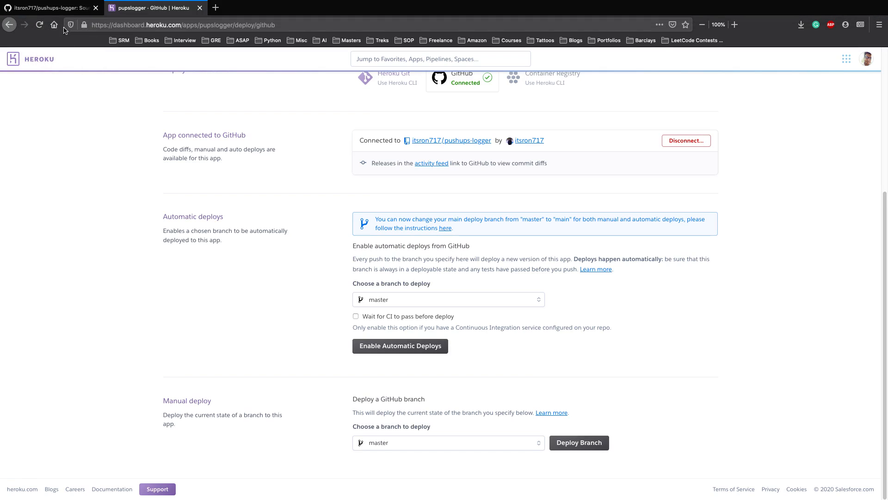
left_click(48, 8)
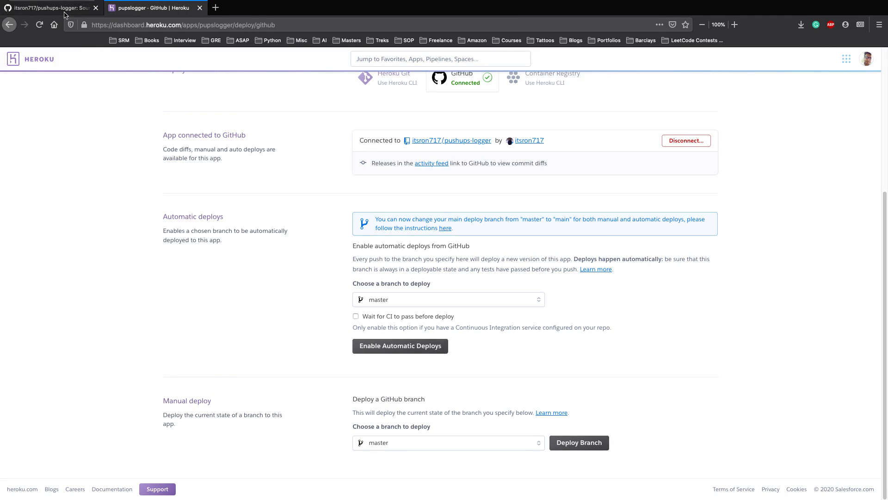
Check the pushups_logger folder on GitHub, then return to the Heroku Deploy page.
left_click(48, 7)
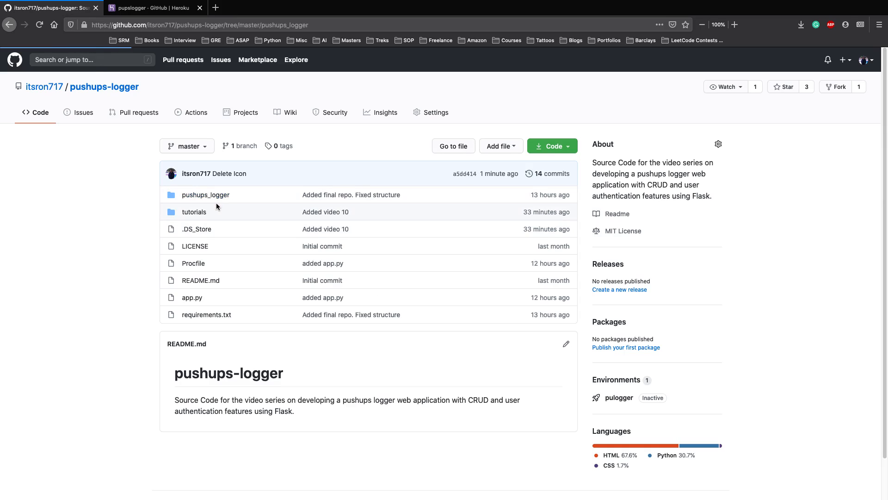
left_click(205, 194)
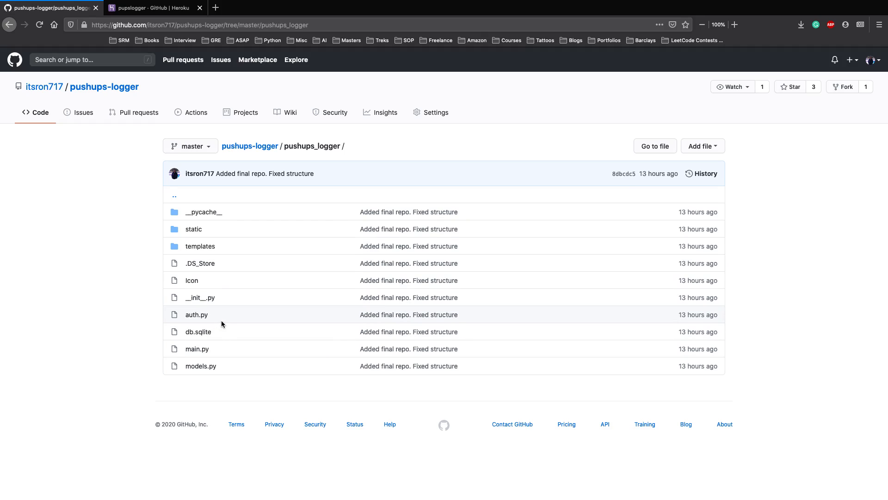
mouse_move(215, 329)
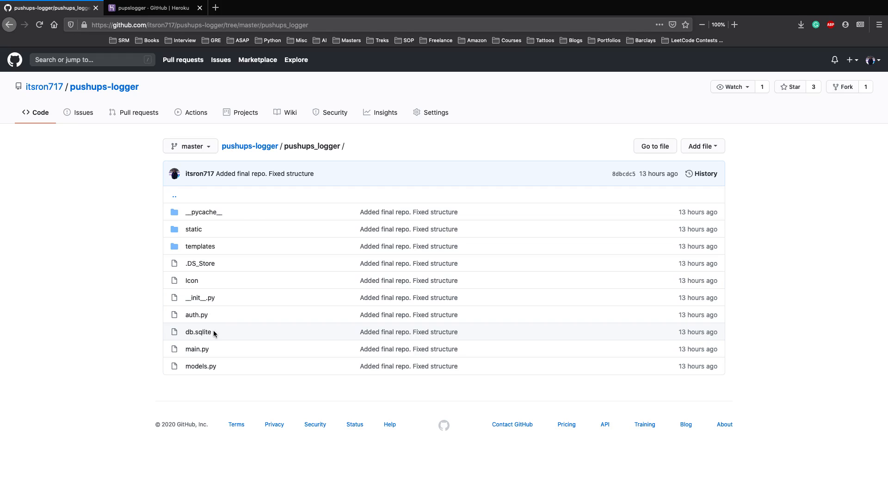
mouse_move(249, 146)
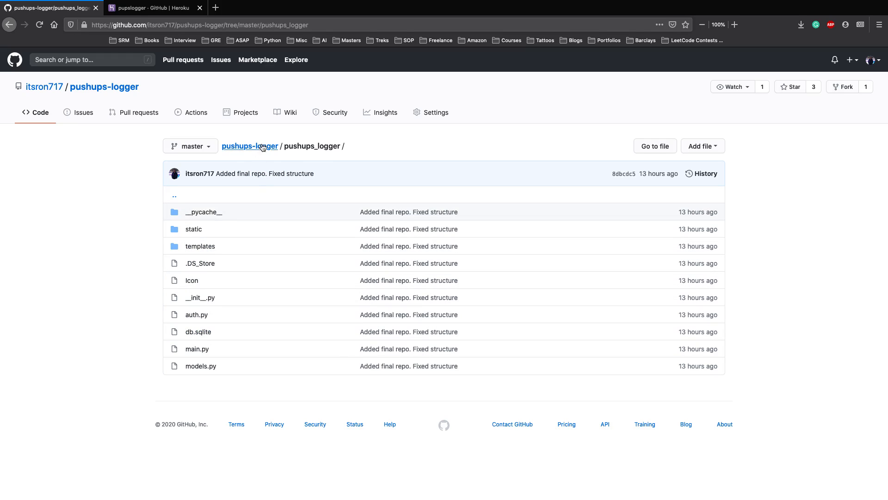
left_click(250, 146)
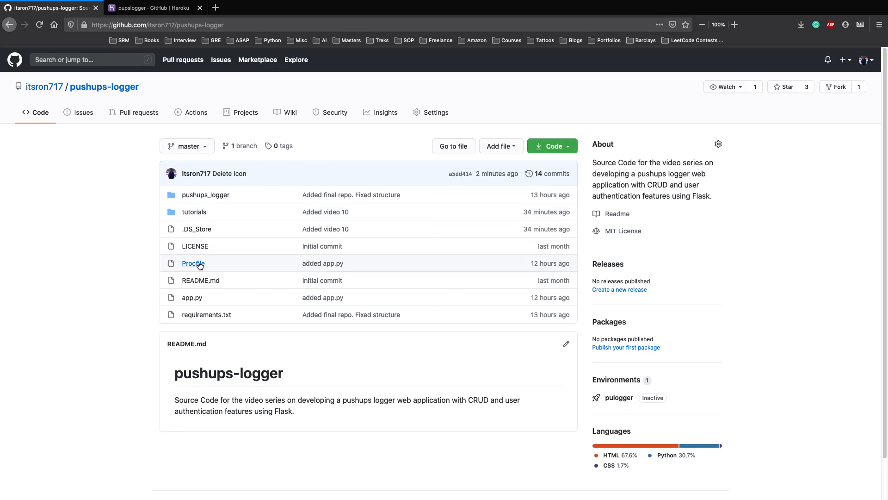
left_click(152, 7)
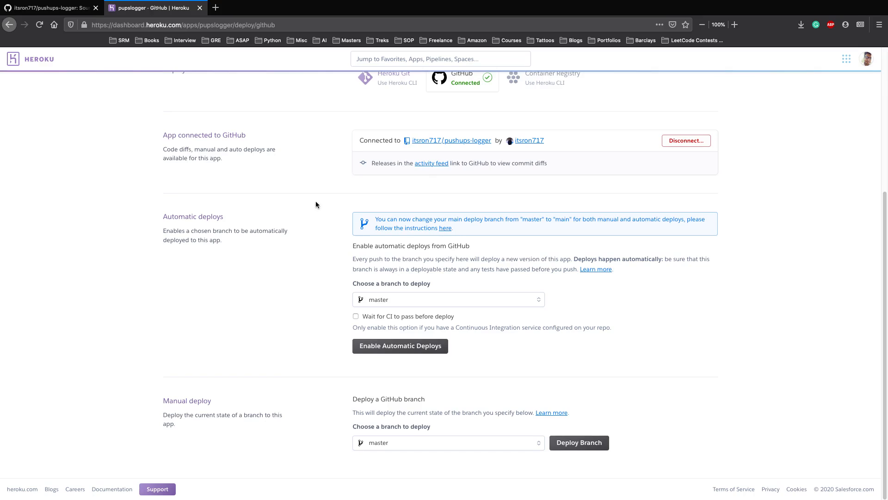
mouse_move(259, 213)
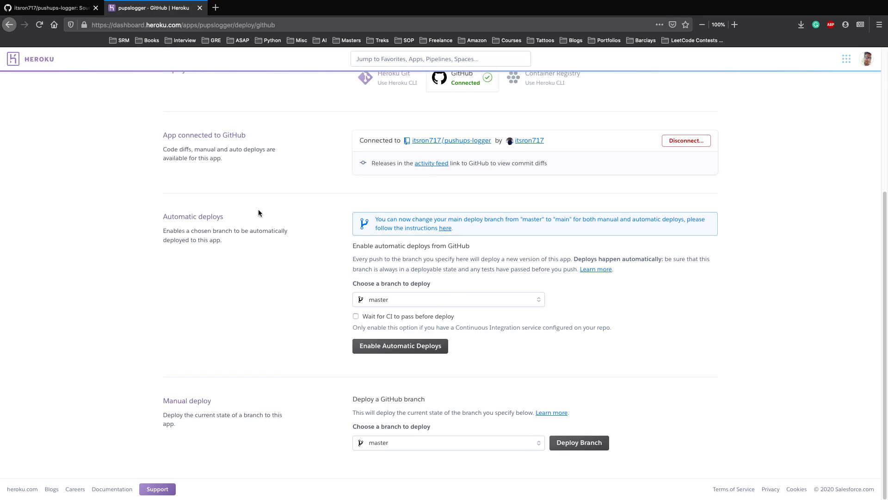
mouse_move(395, 319)
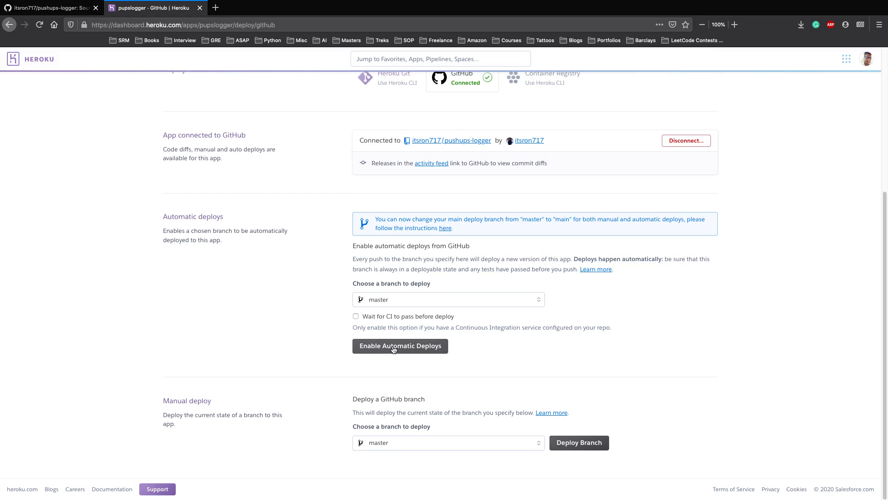
Enable Automatic Deploys from master so a build starts.
left_click(400, 345)
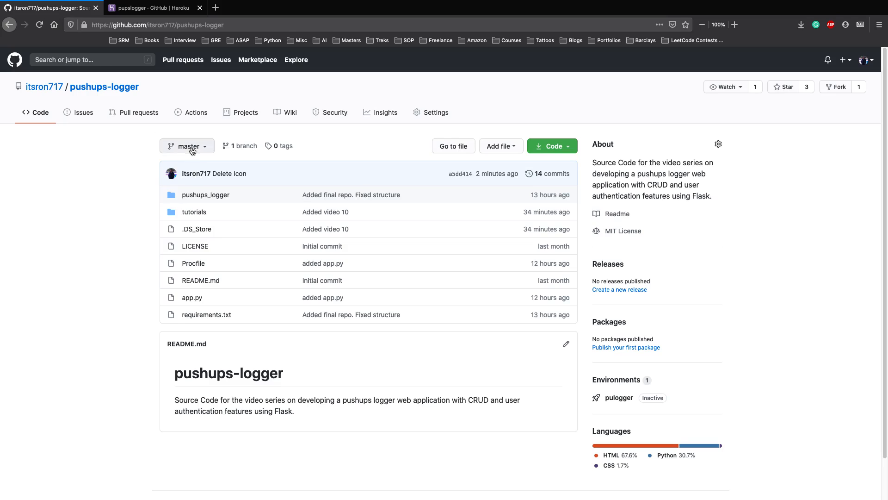
left_click(153, 7)
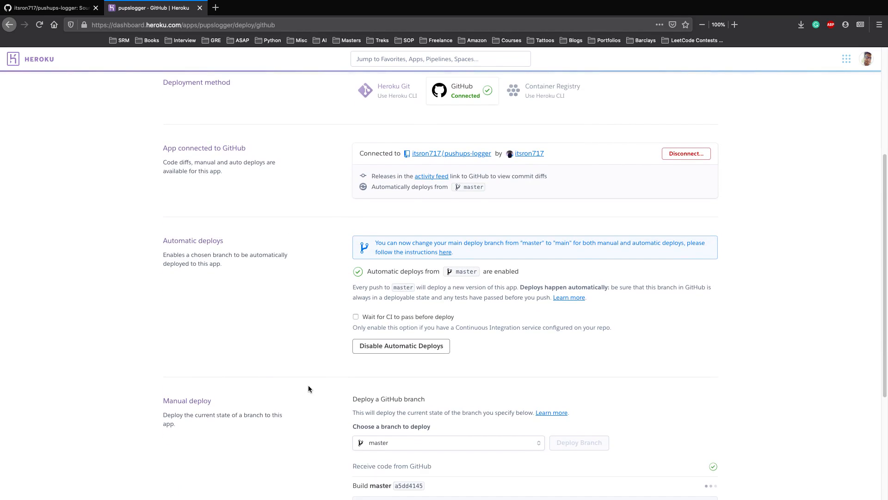
Follow the build log to the v3 release, then launch pupslogger.herokuapp.com via Open app.
scroll("down", 3)
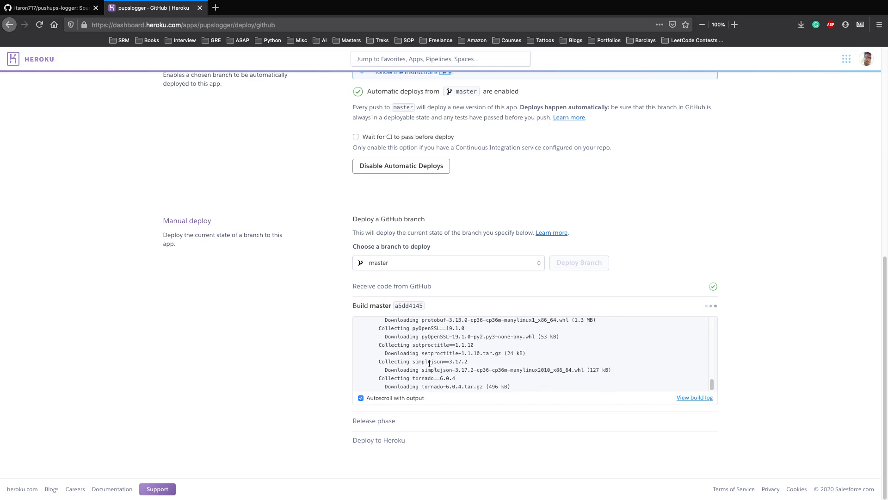
scroll("down", 3)
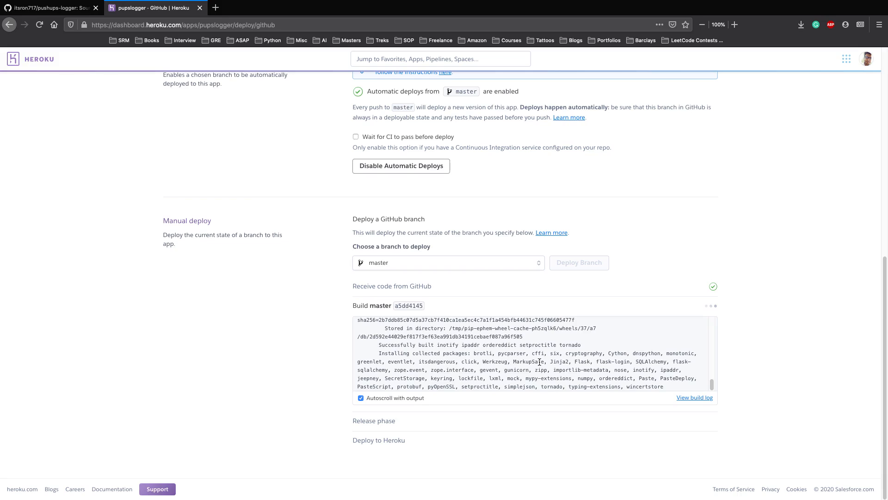
mouse_move(486, 291)
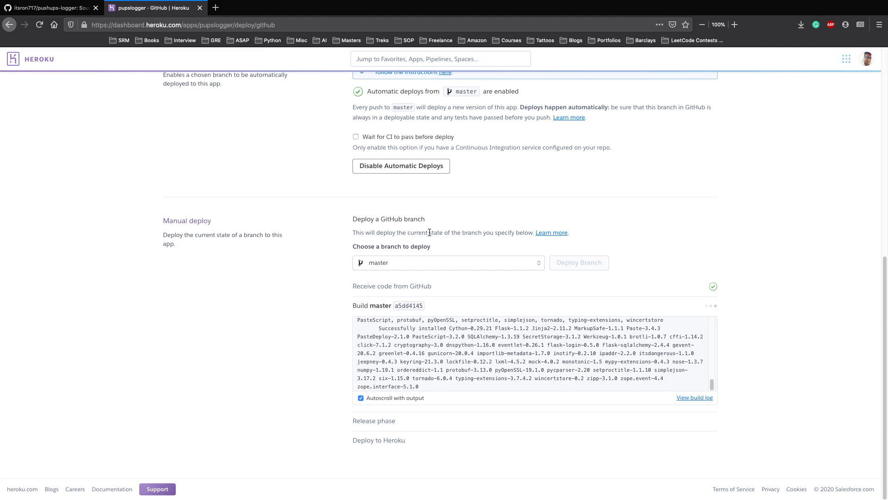
mouse_move(387, 400)
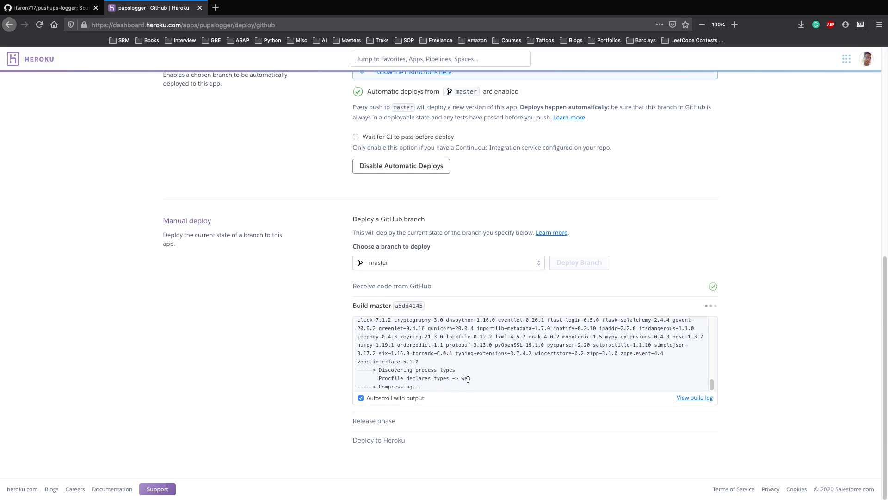
mouse_move(432, 377)
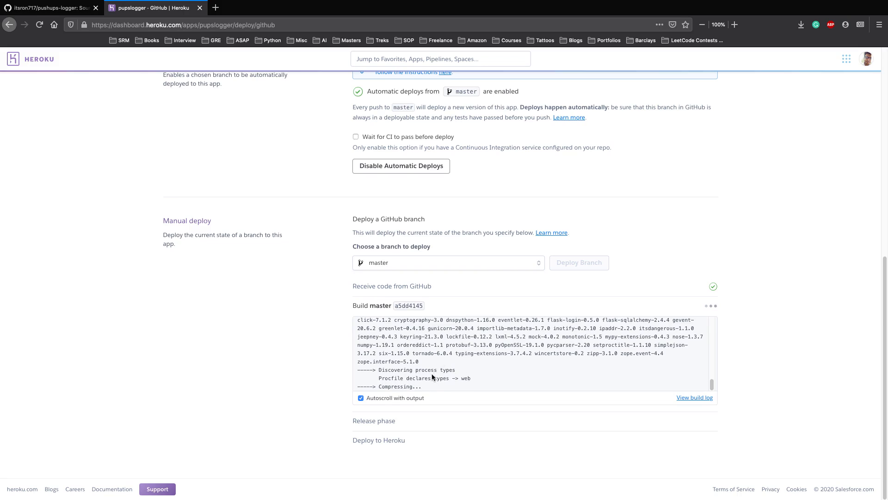
mouse_move(432, 373)
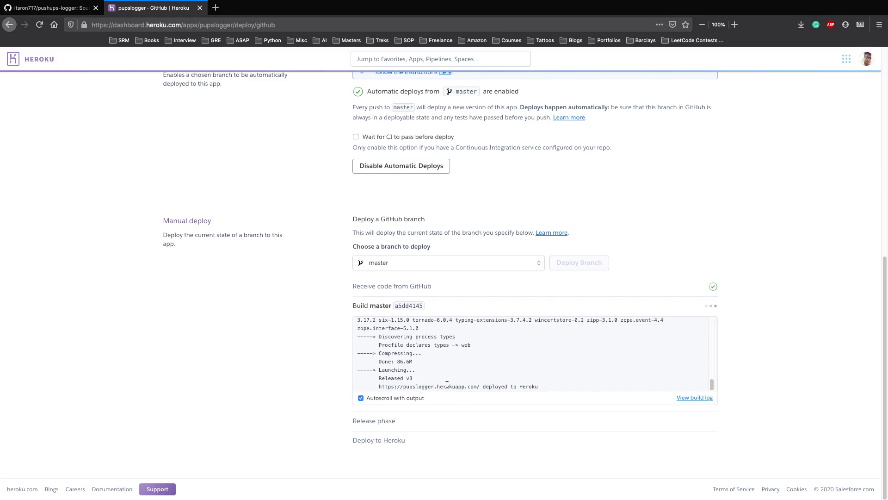
mouse_move(450, 397)
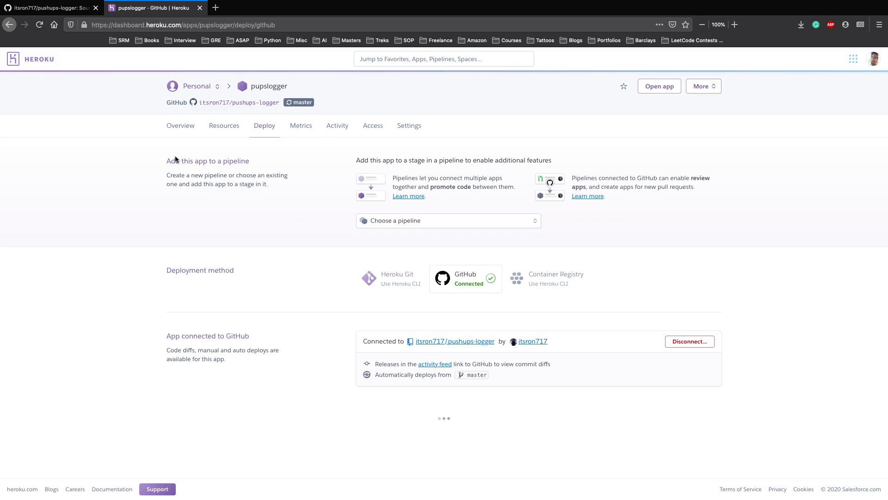
scroll("down", 3)
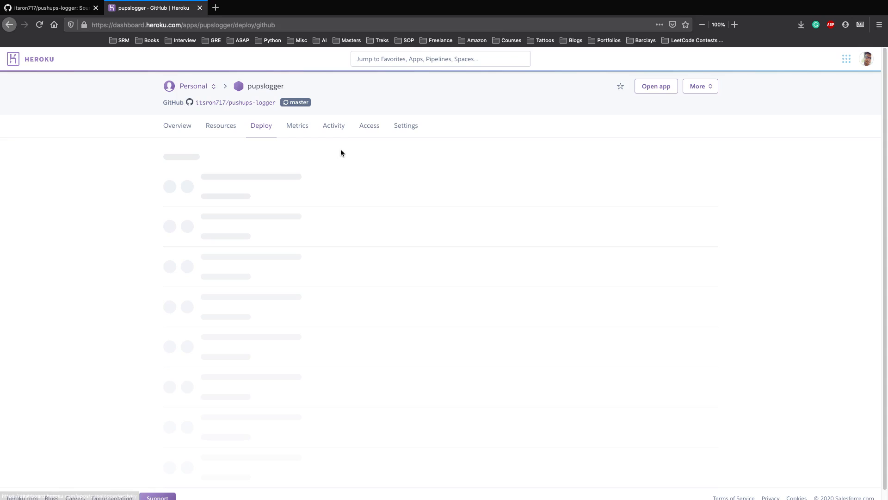
left_click(334, 125)
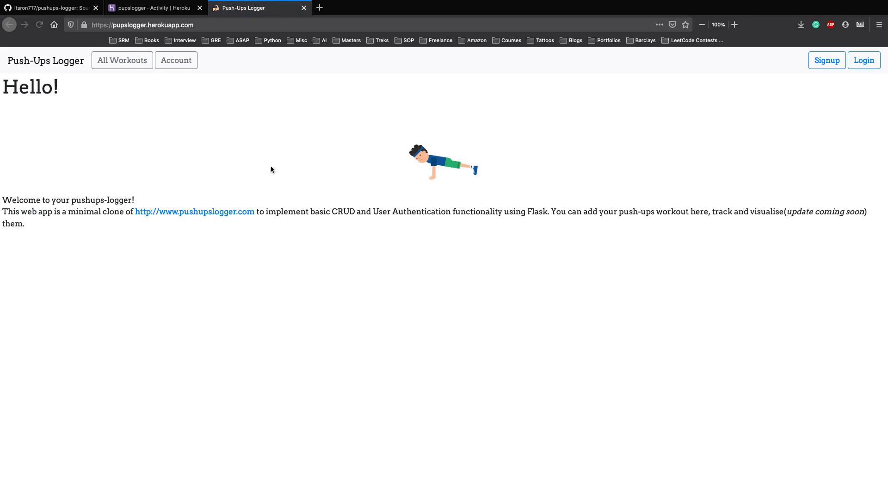
mouse_move(157, 160)
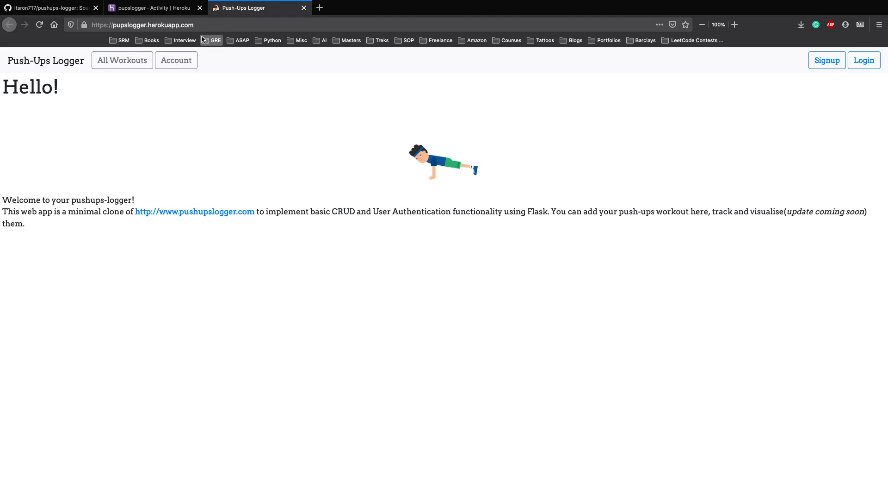
left_click(152, 7)
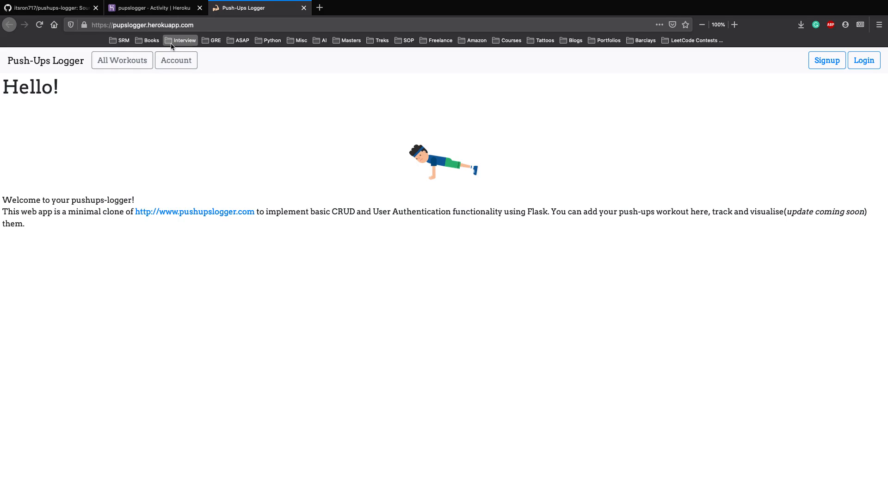
left_click(142, 24)
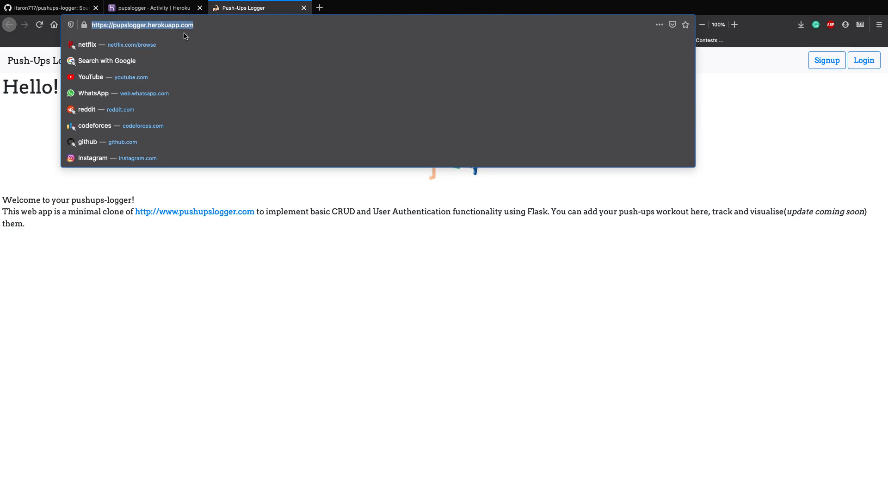
mouse_move(405, 191)
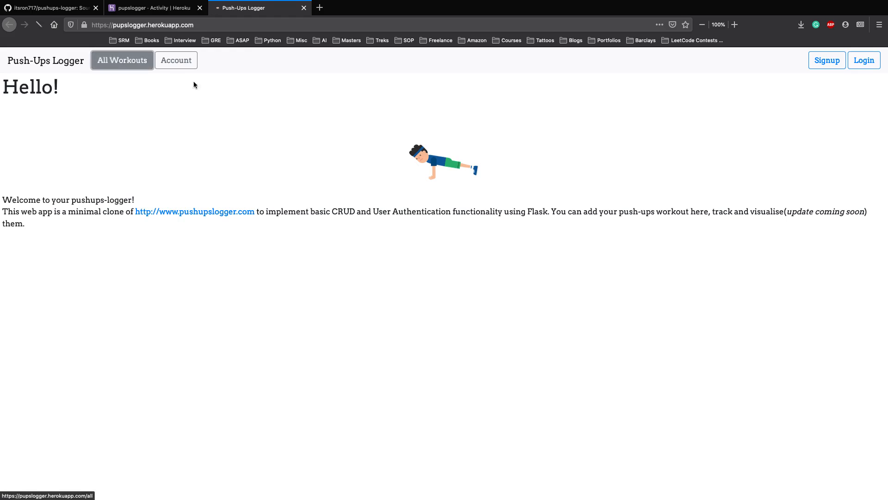
left_click(176, 60)
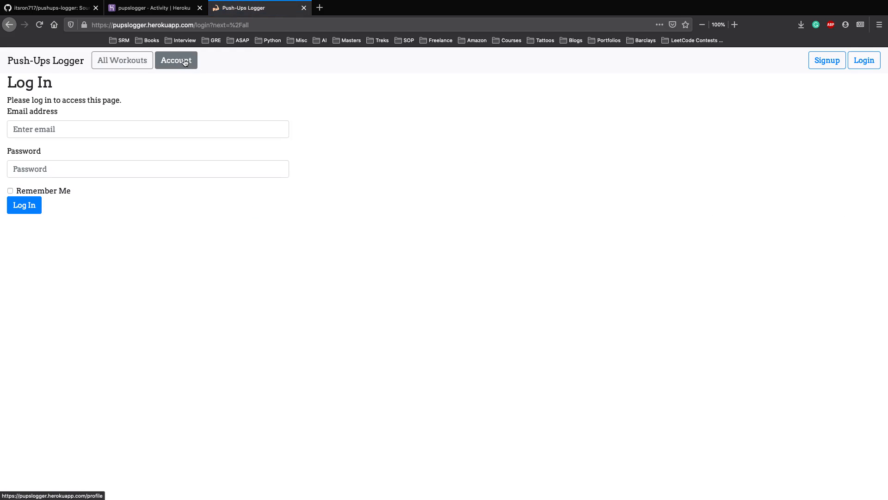
left_click(827, 60)
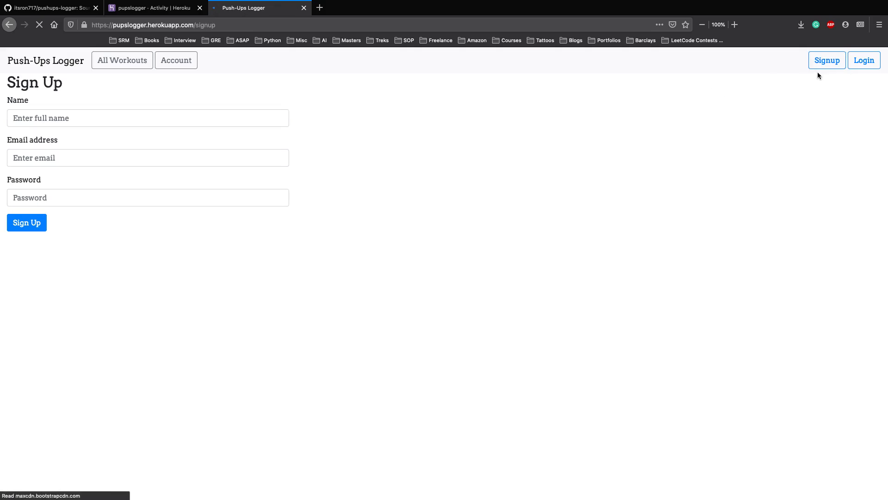
left_click(863, 61)
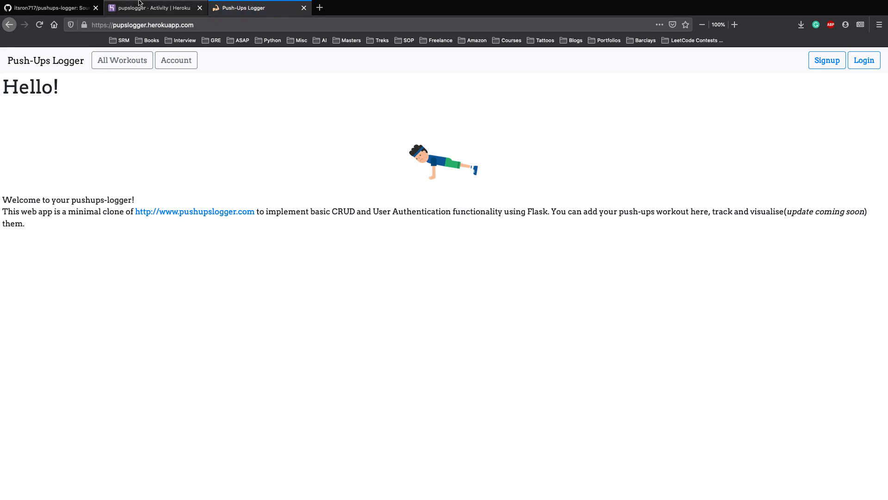
Review pupslogger's Overview, Resources, Deploy and Metrics pages, ending back on Overview.
left_click(152, 7)
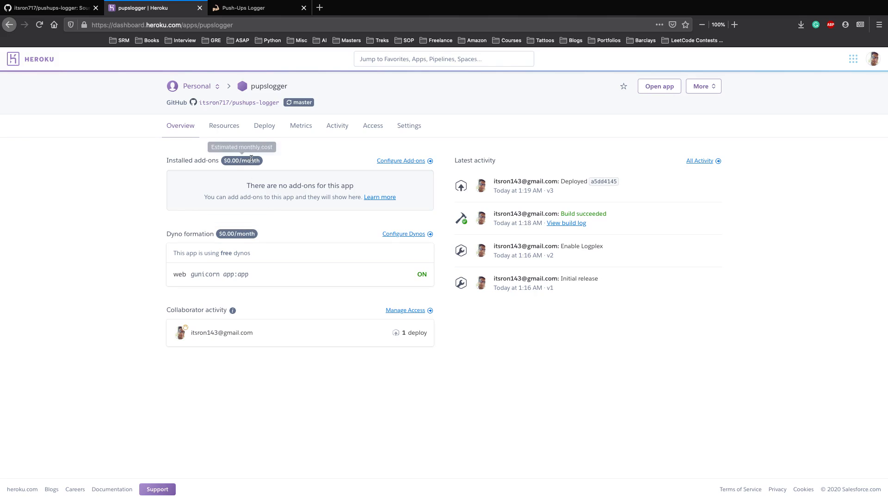
left_click(224, 125)
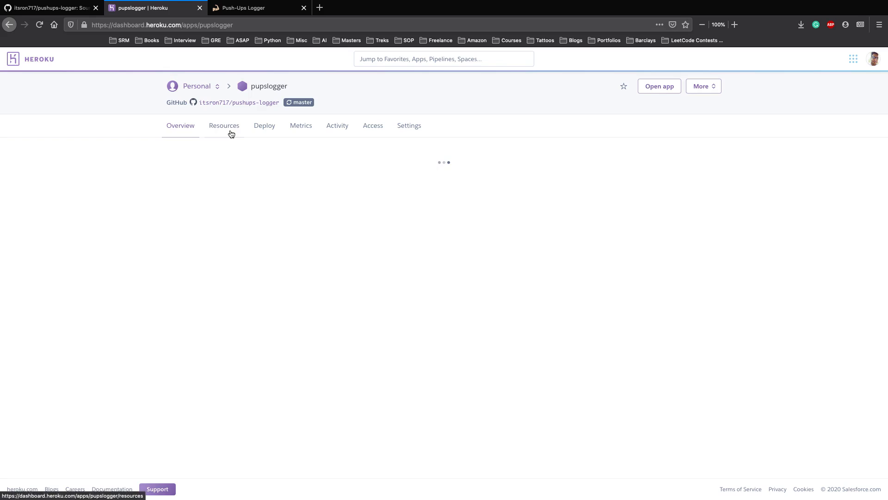
left_click(224, 125)
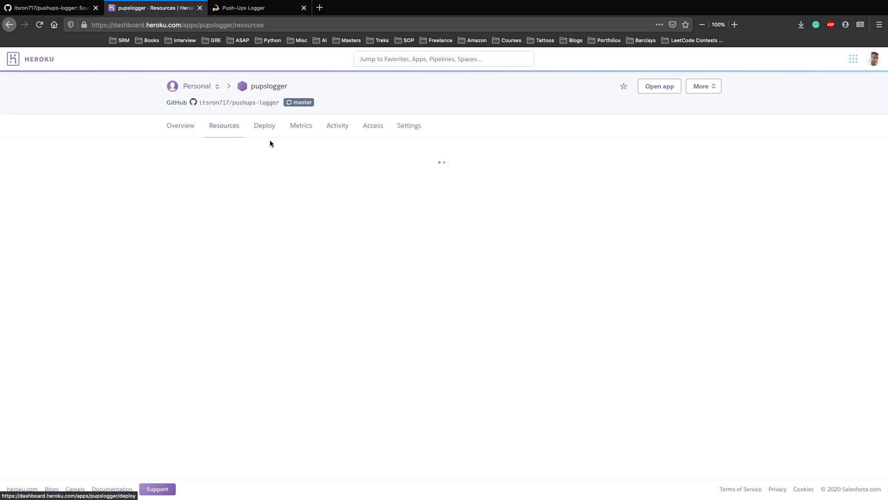
left_click(264, 125)
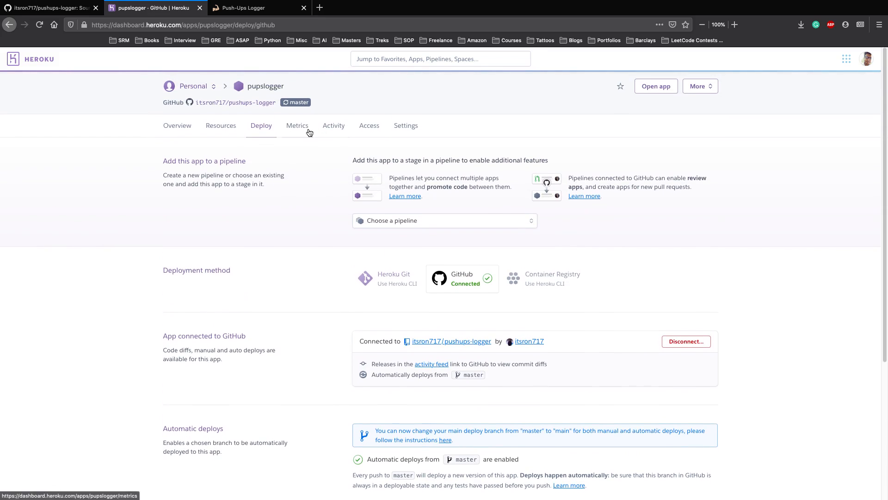
left_click(297, 125)
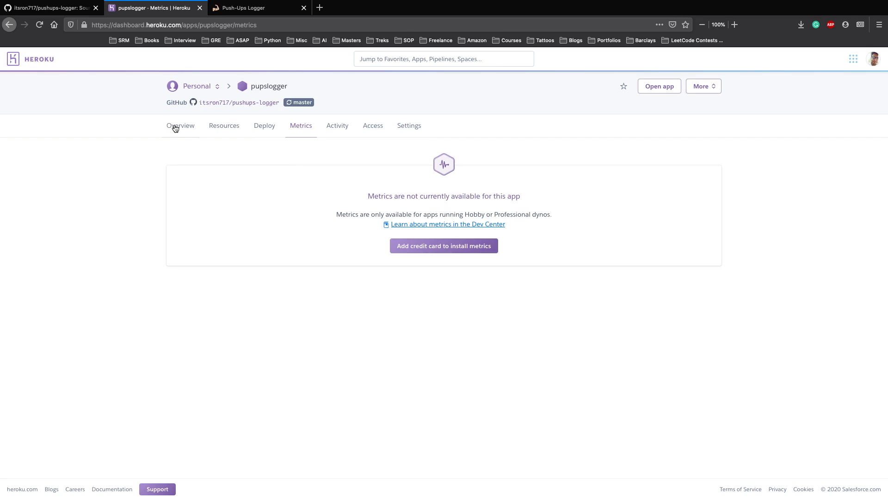
left_click(180, 125)
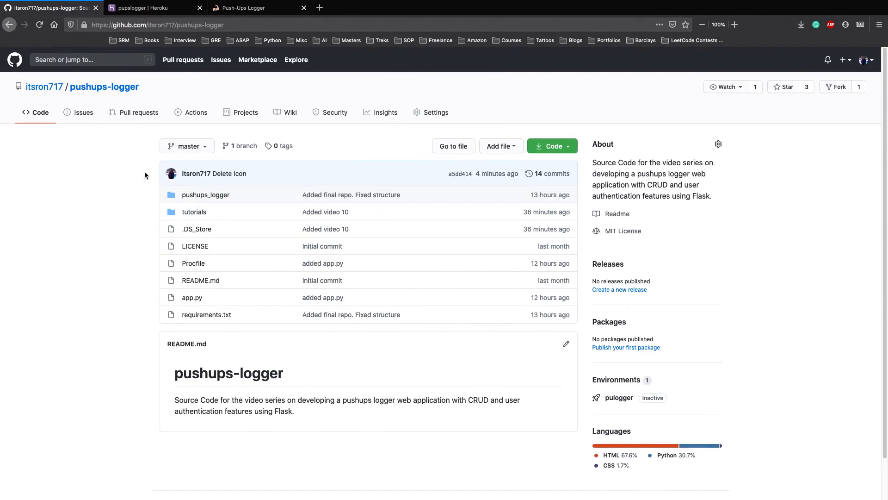
mouse_move(192, 297)
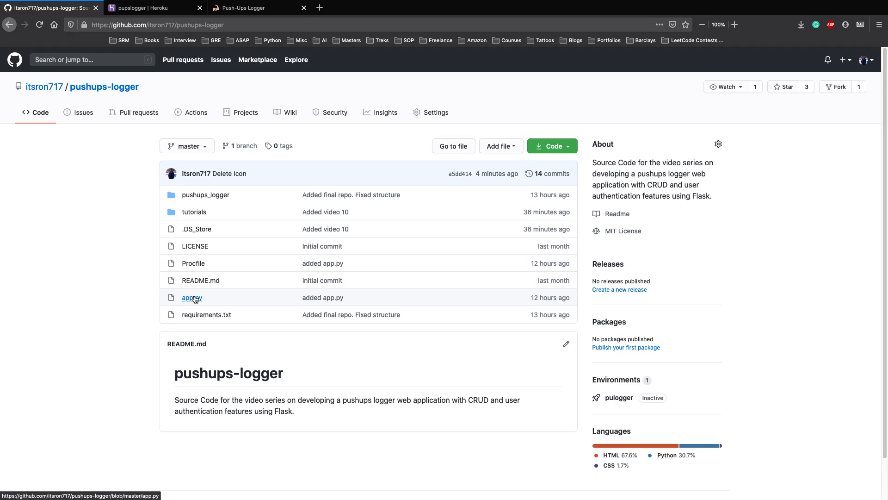
mouse_move(201, 311)
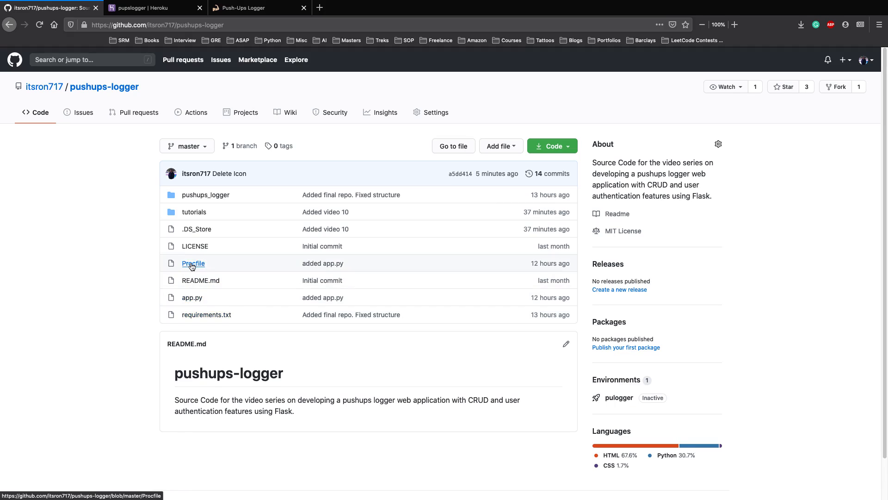
Return from the GitHub repository to the pupslogger overview in Heroku.
left_click(152, 8)
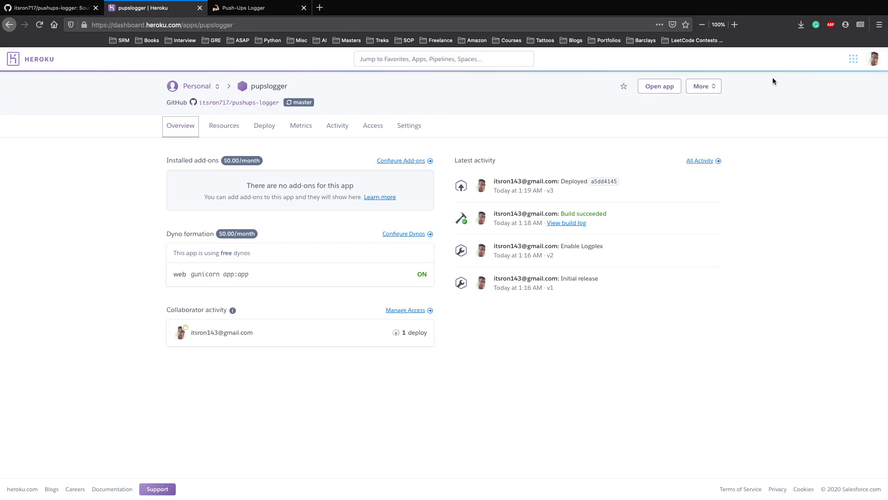
Return to the personal apps list showing pupslogger, briefly checking the New dropdown.
left_click(702, 85)
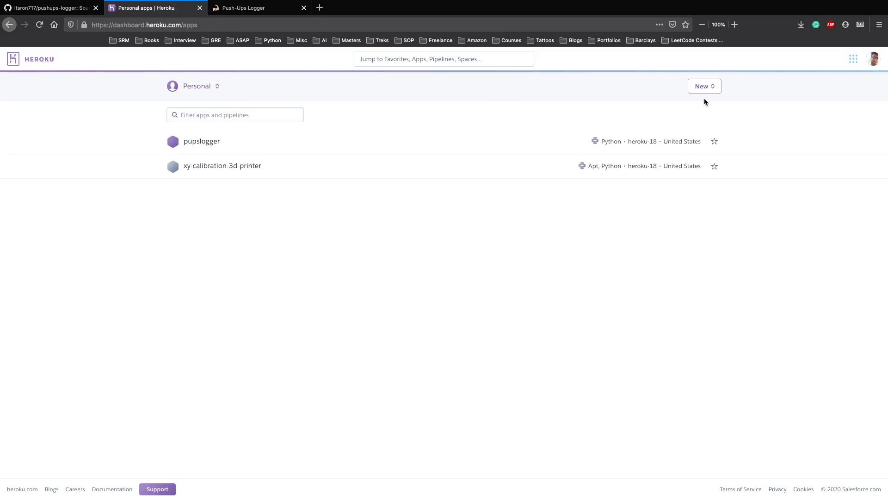
left_click(703, 86)
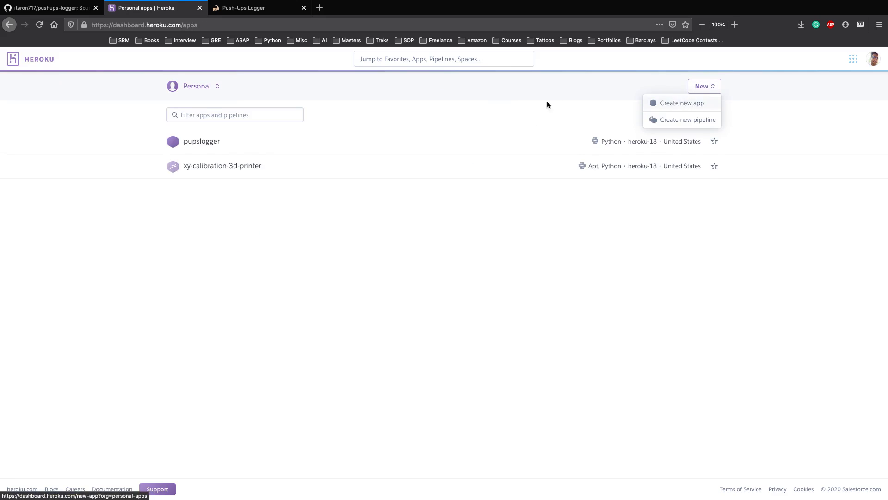
left_click(430, 125)
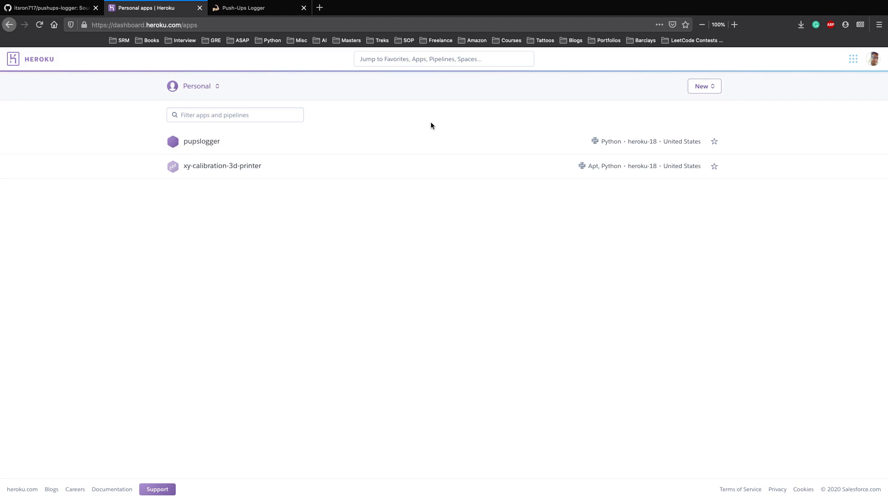
mouse_move(372, 130)
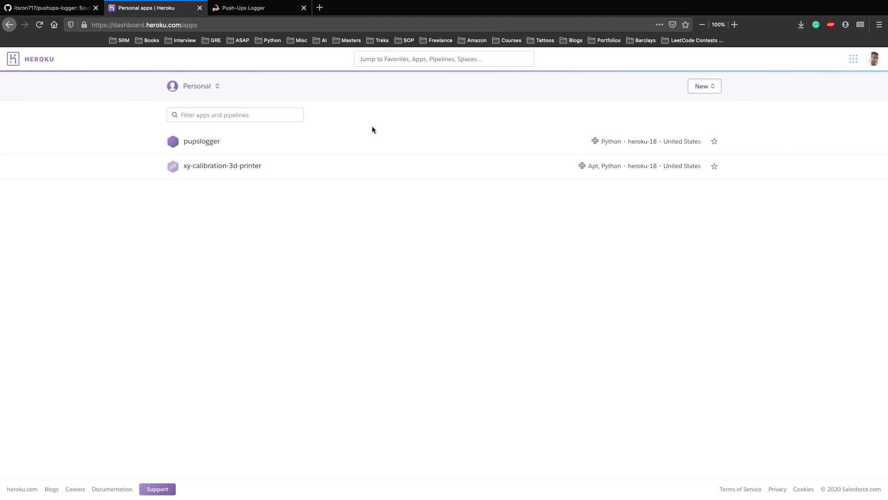